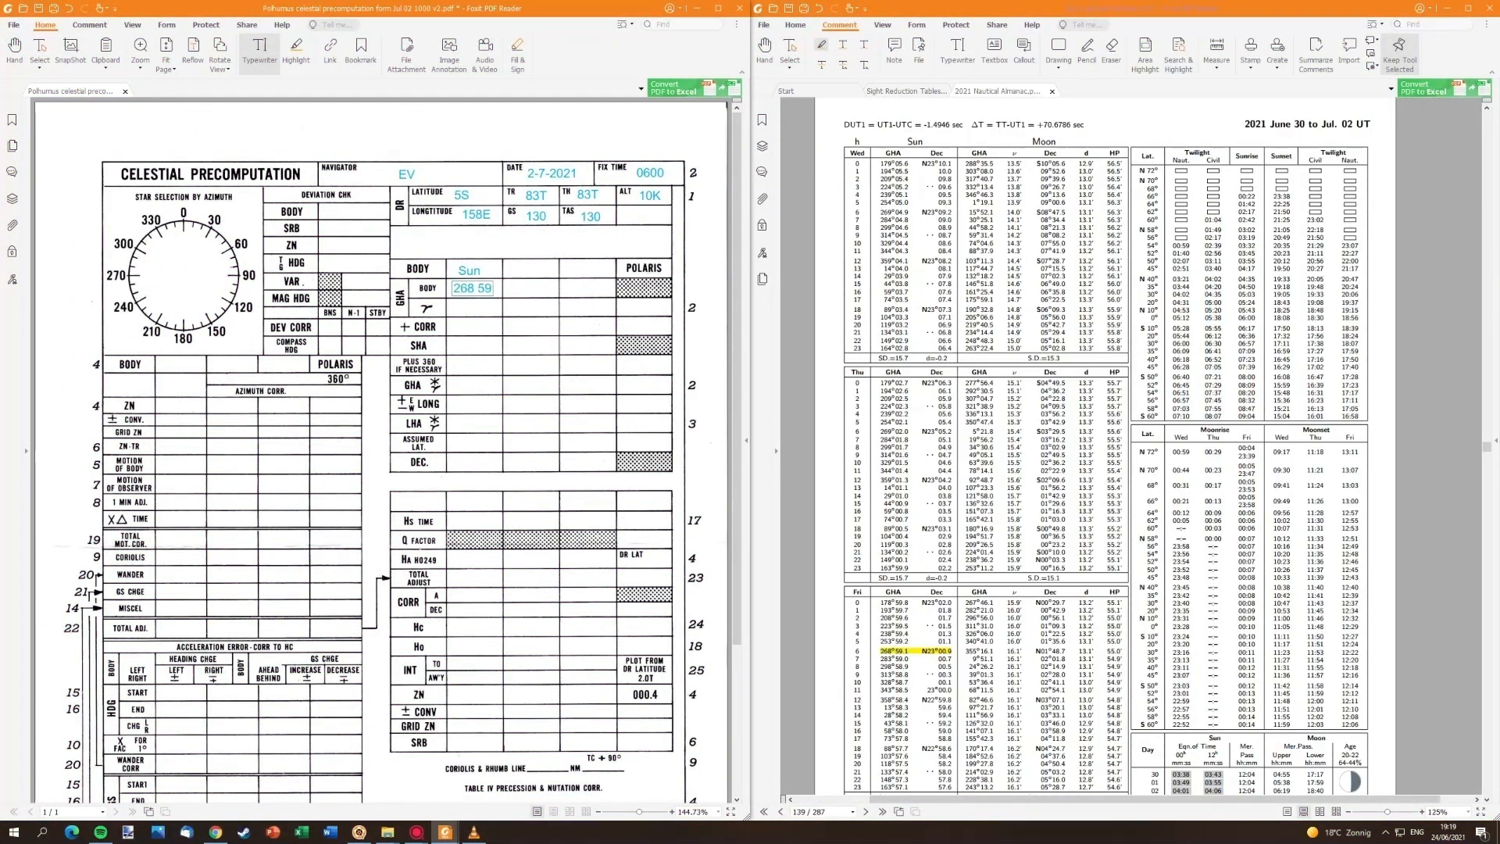
- Type 427=67 into the LHA box on the Sun precomputation form
text(427=67)
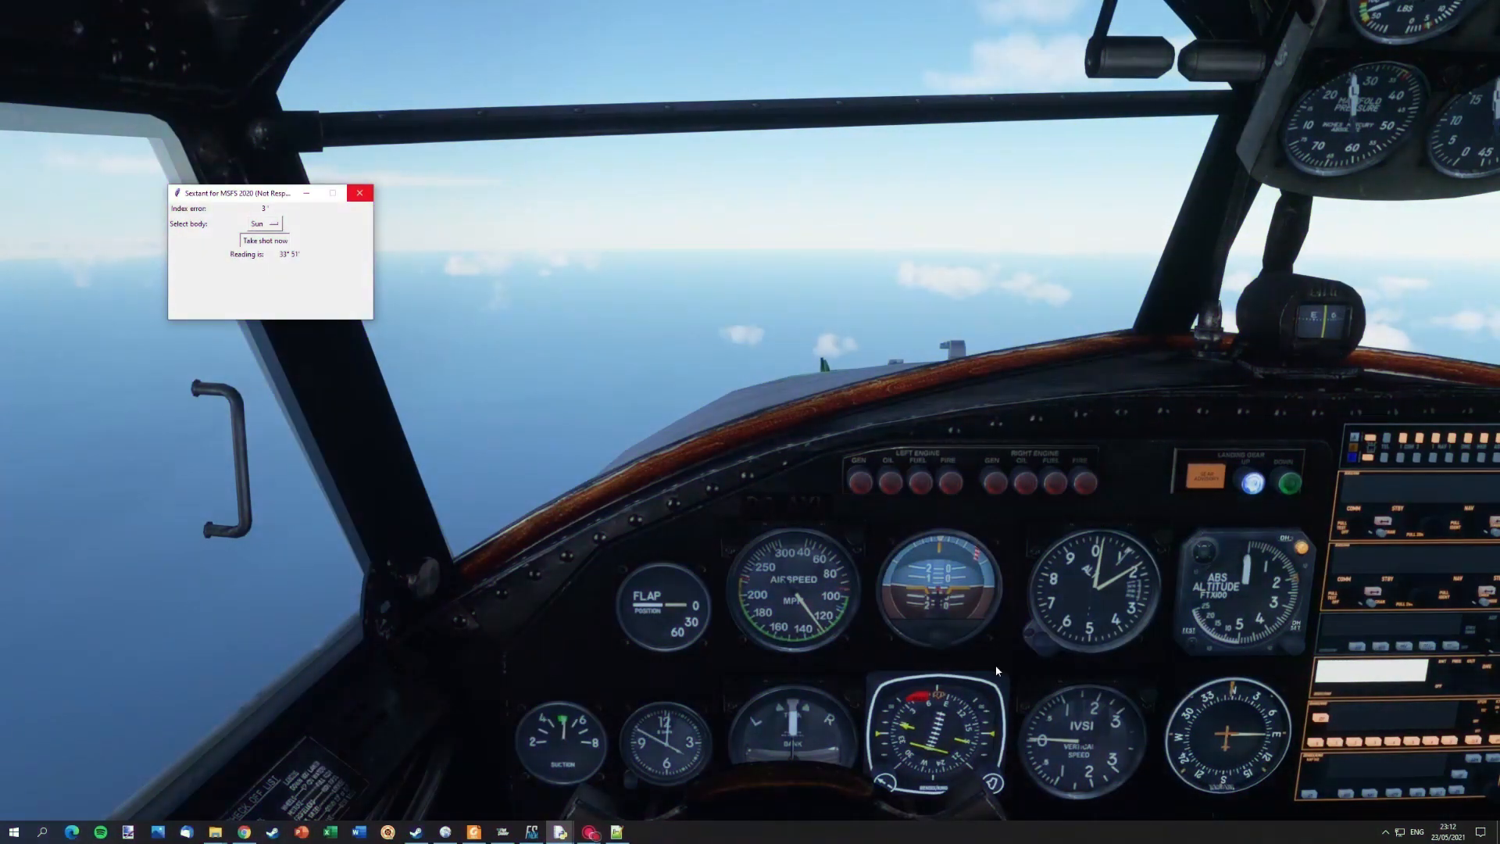
mouse_move(703, 716)
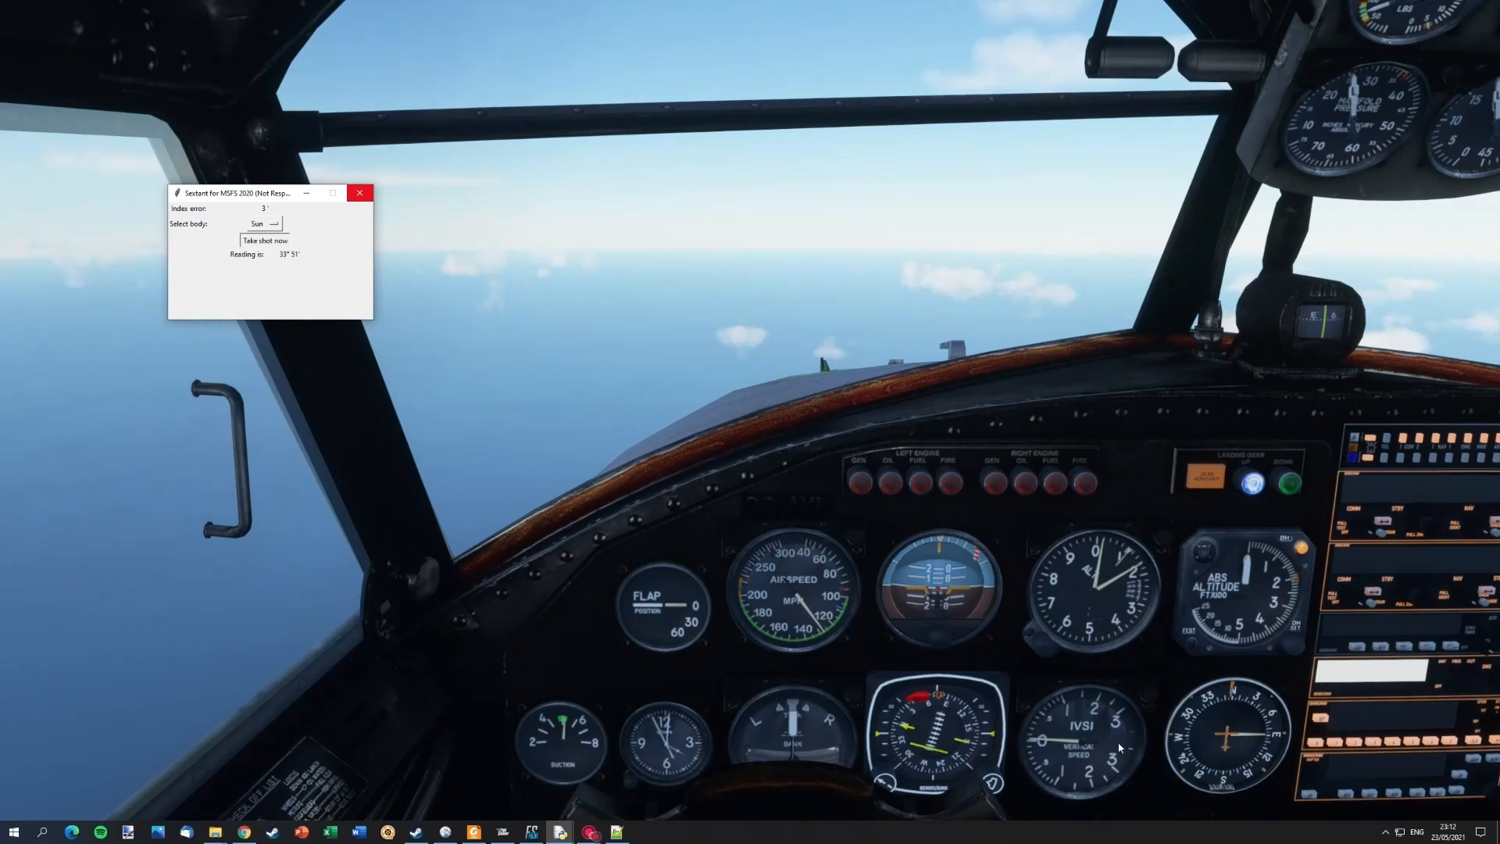
mouse_move(534, 511)
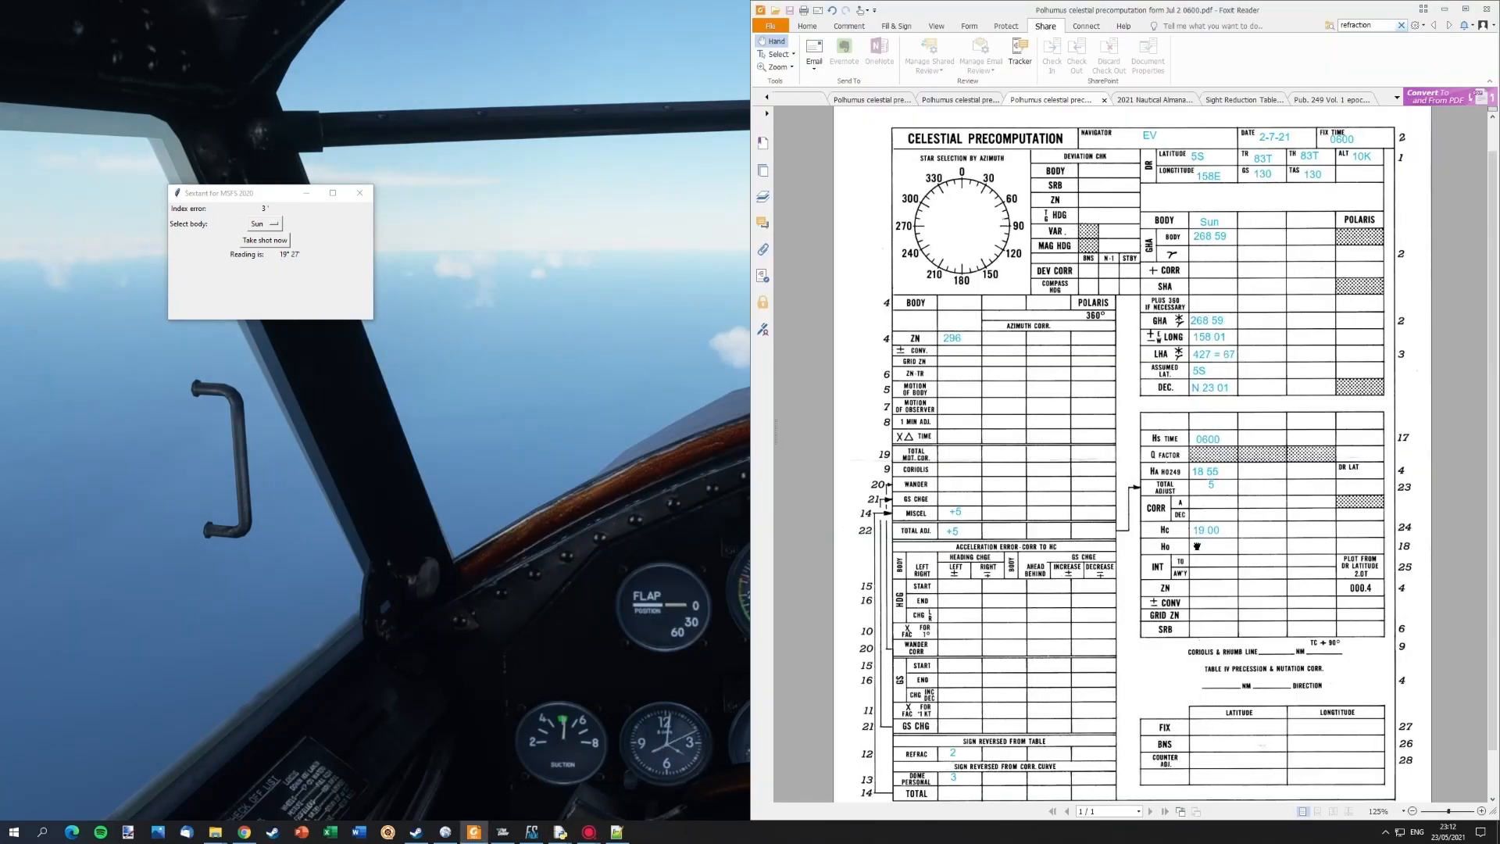
- Restore the text annotation tools and enter 19 in the Ho box
click(807, 25)
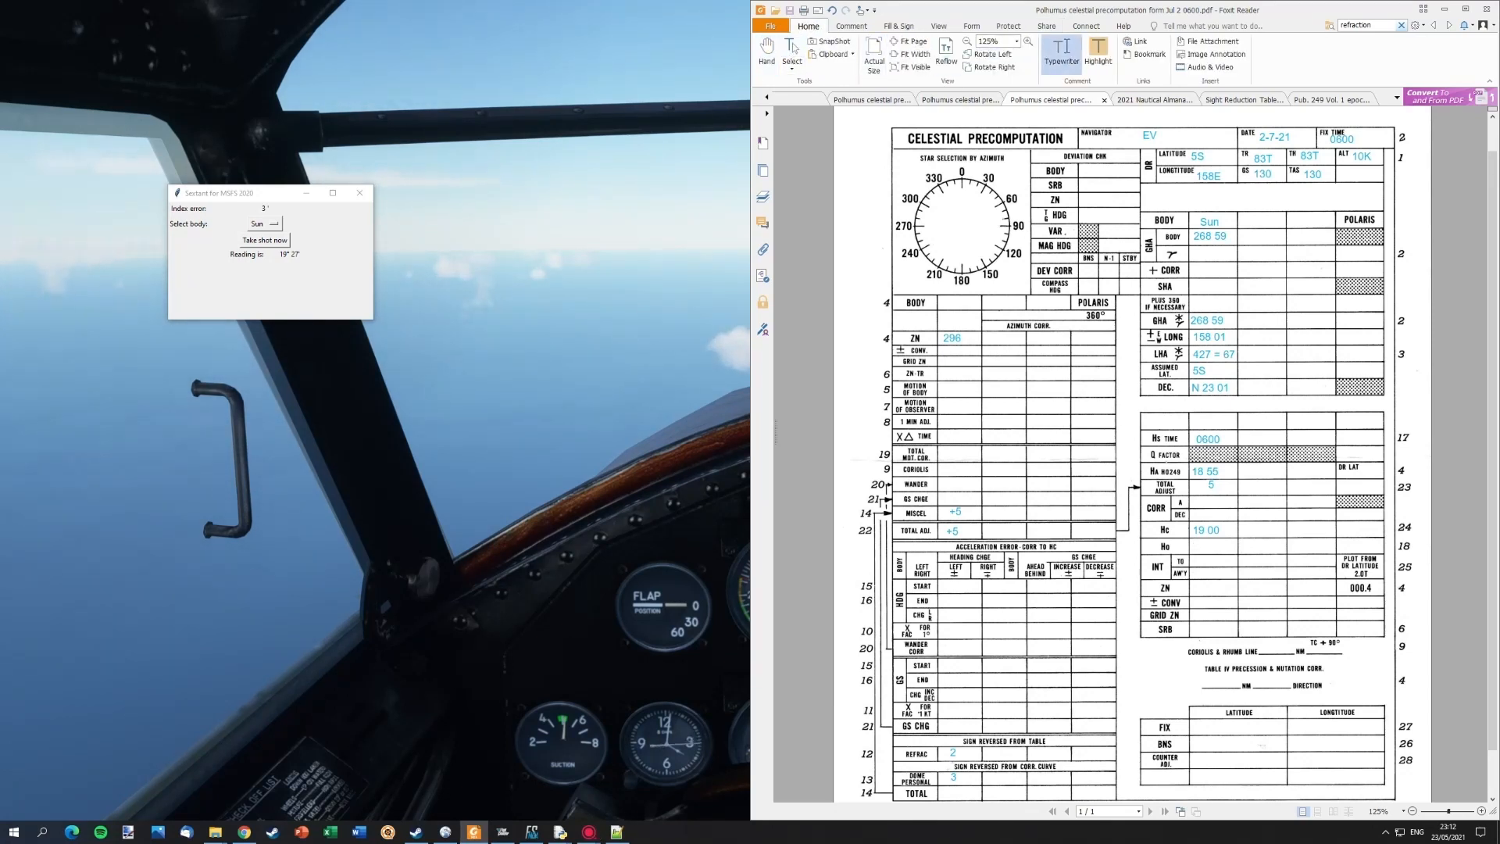
text(19)
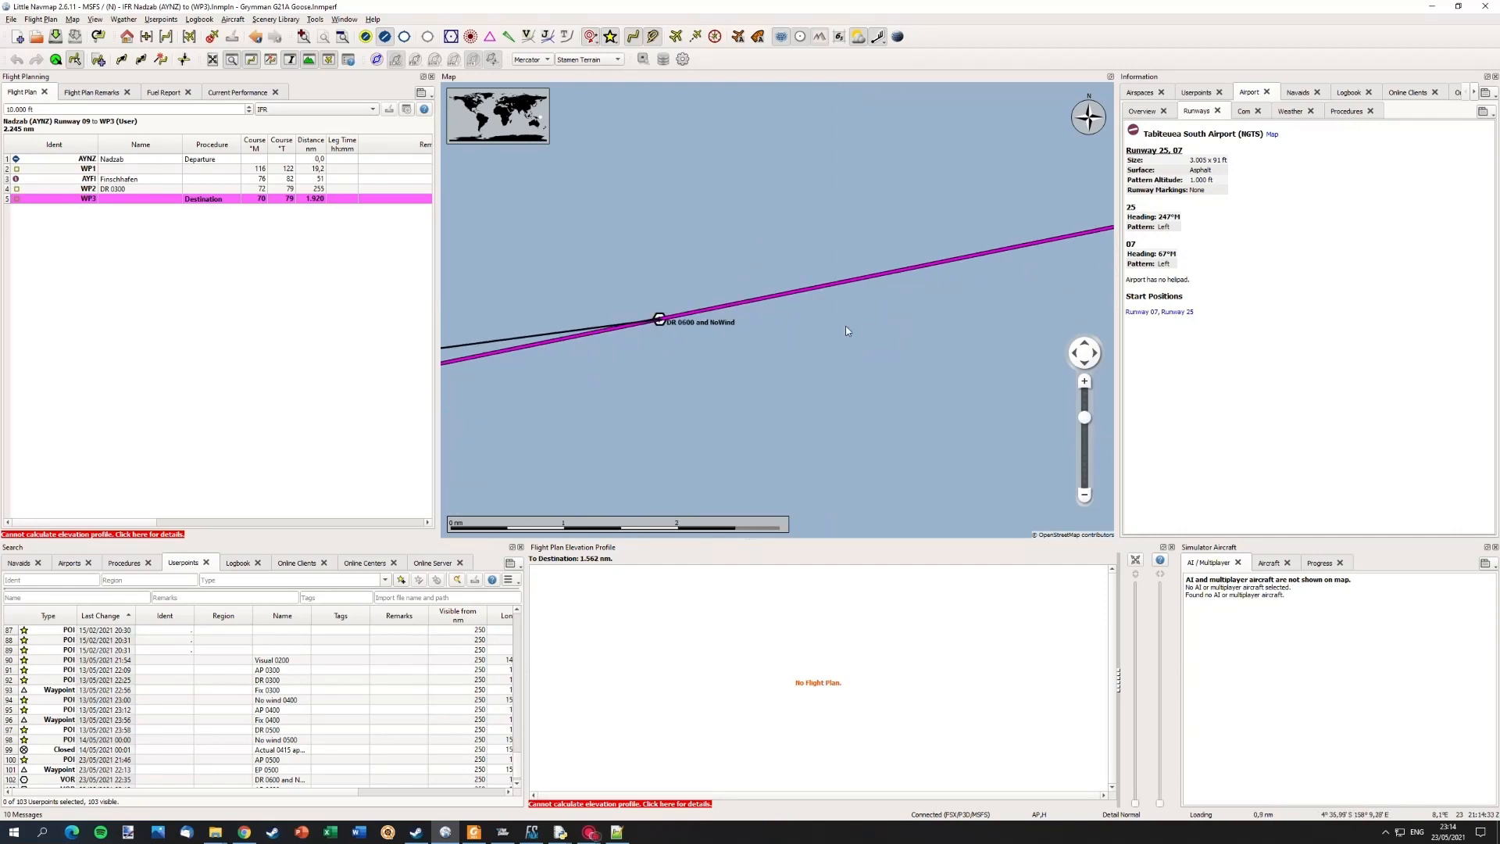
- Add range rings around the DR 0600 and NoWind userpoint via its context menu
right_click(658, 320)
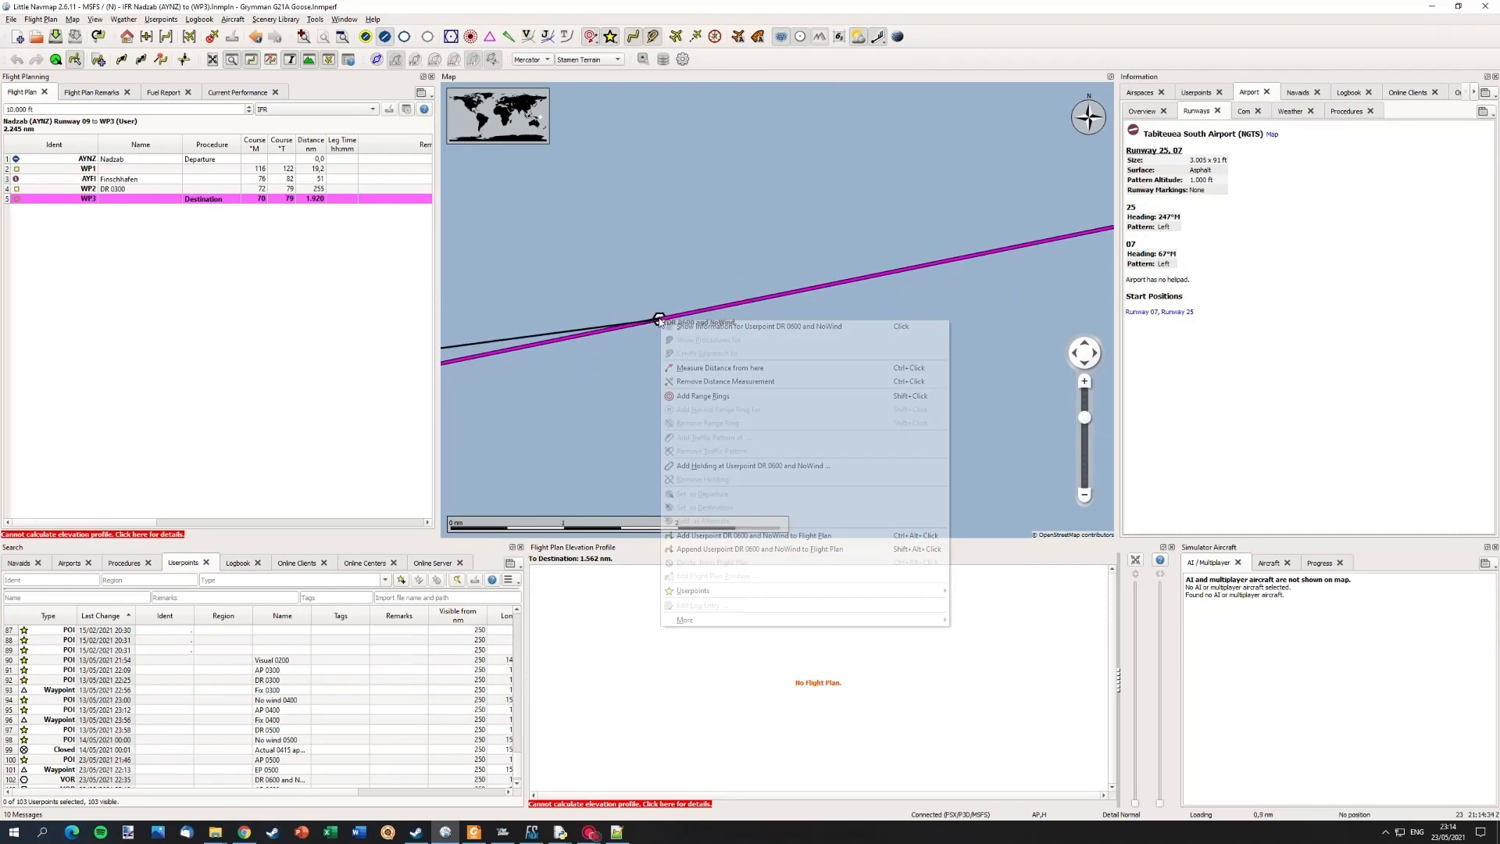
click(702, 396)
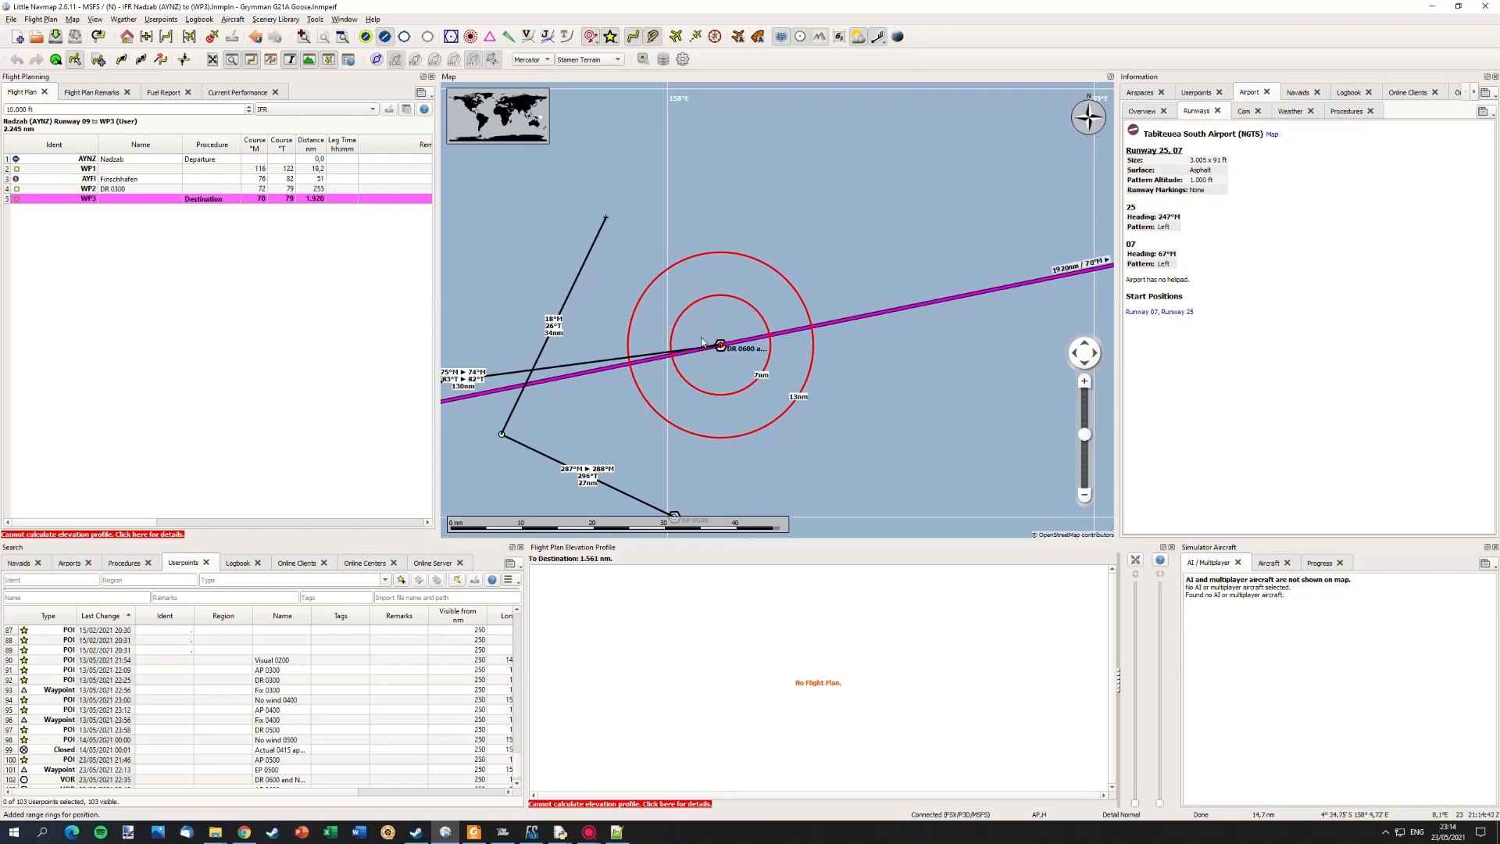
right_click(719, 344)
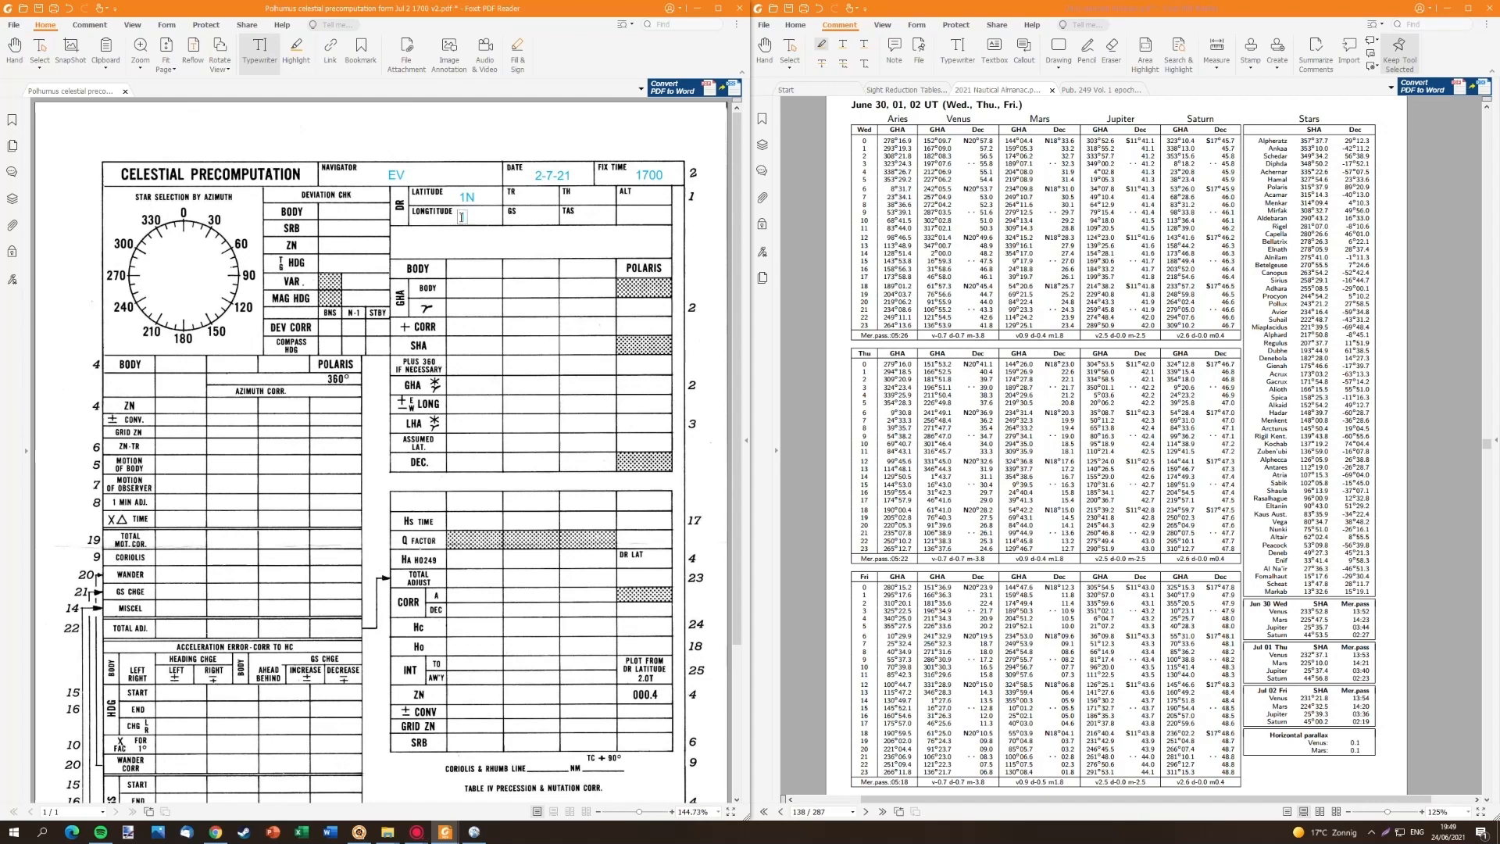
- Enter longitude 179W, GHA 175 57, ±Long -179 57 and LHA 356
text(179W)
click(643, 195)
text(10K)
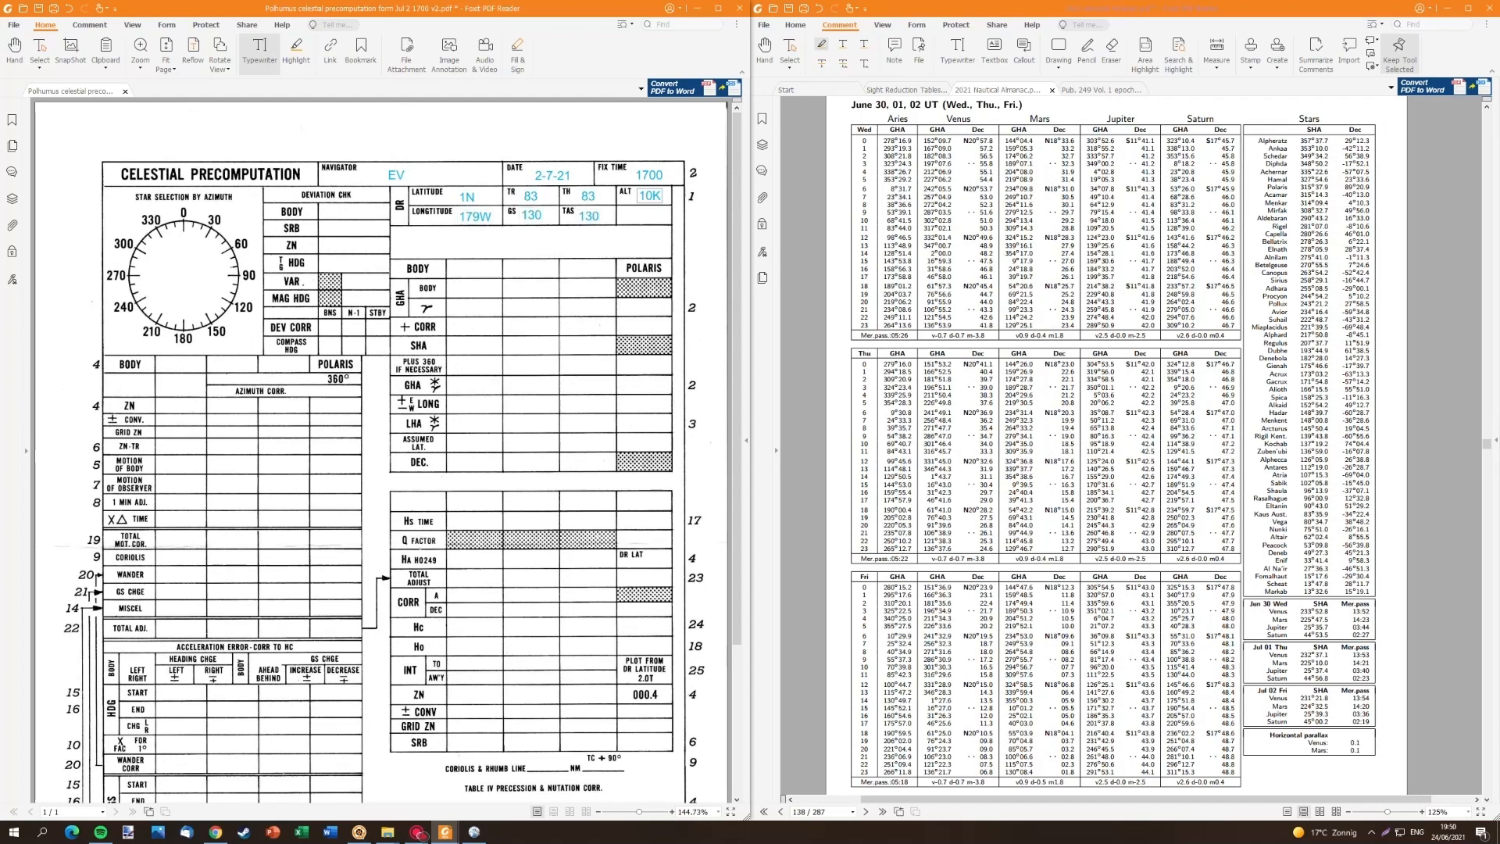
text(175 57)
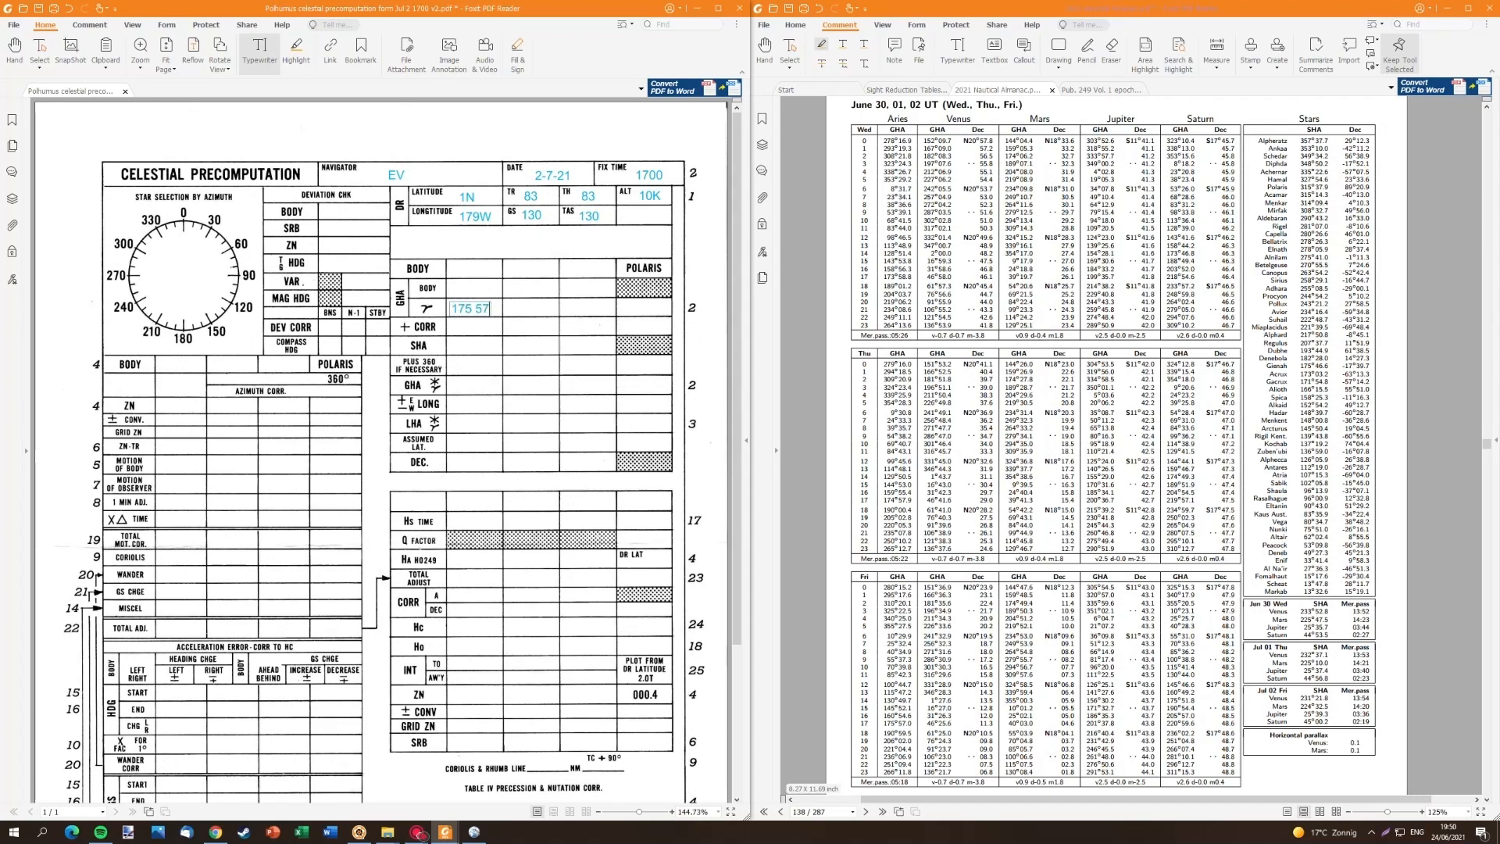
text(17)
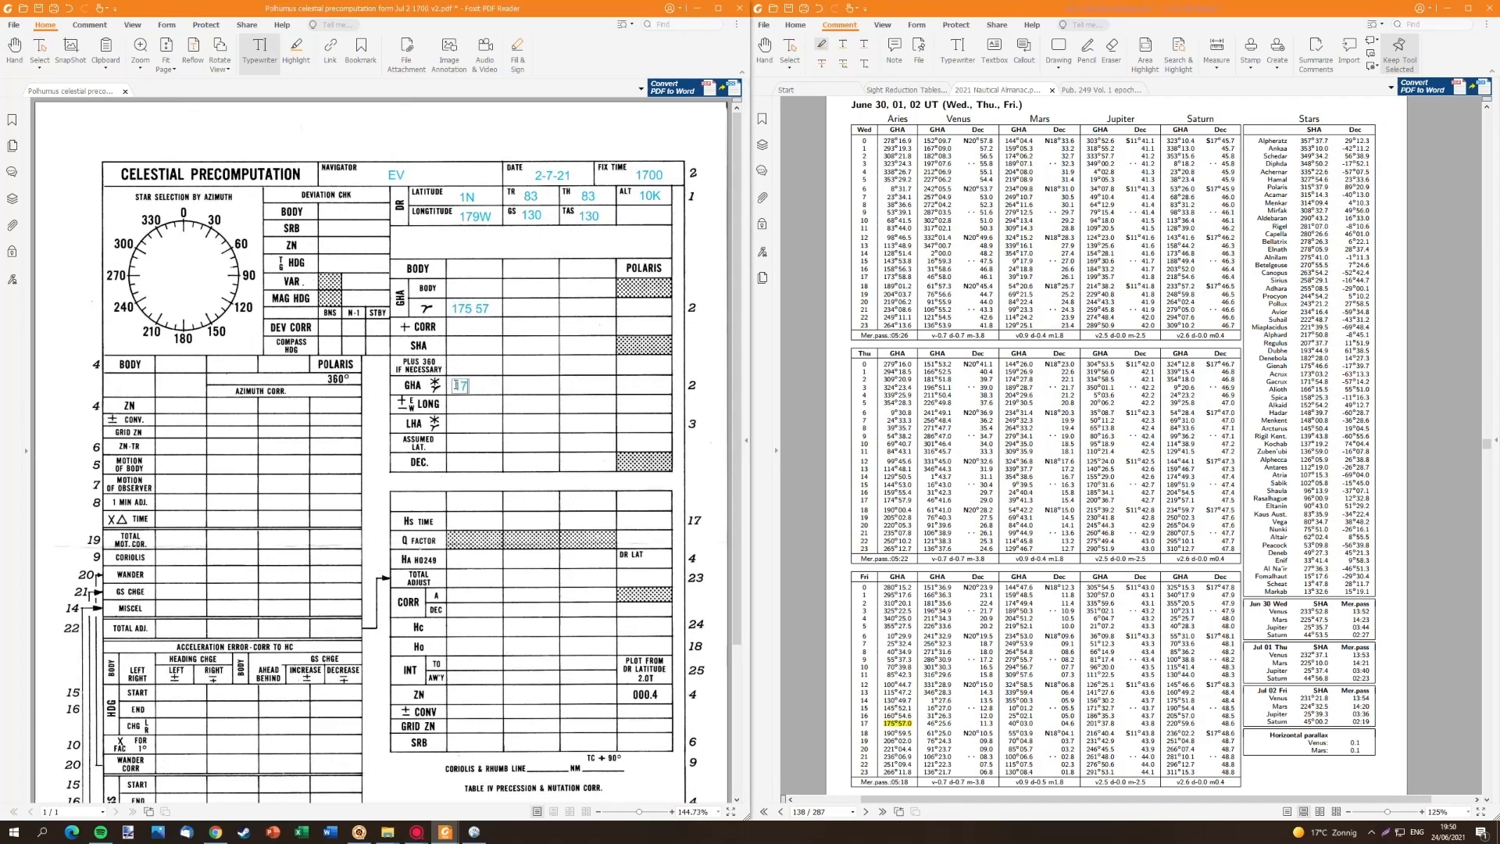
text(-179 5)
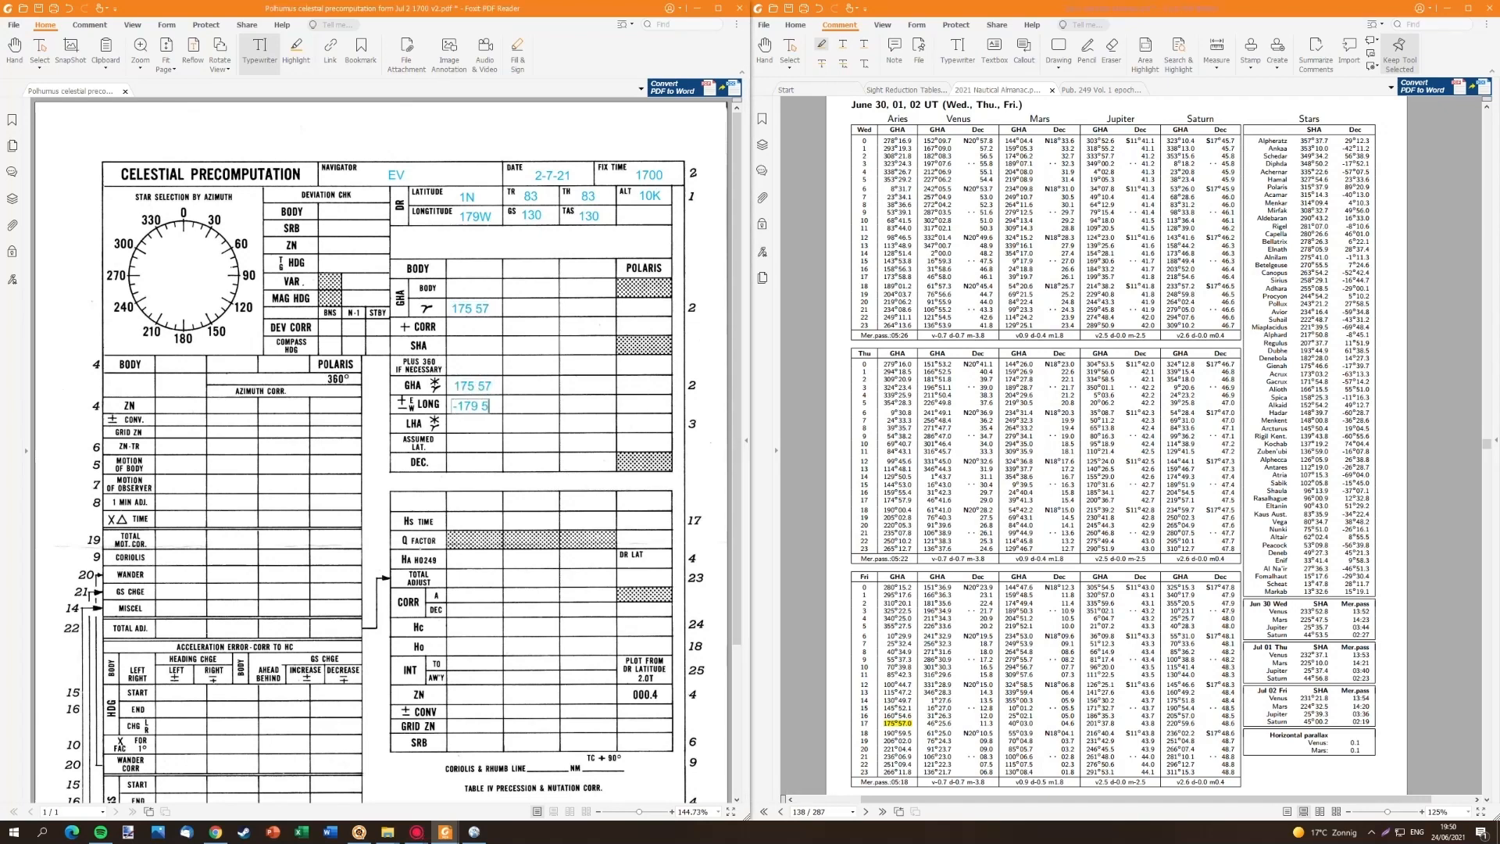
text(356)
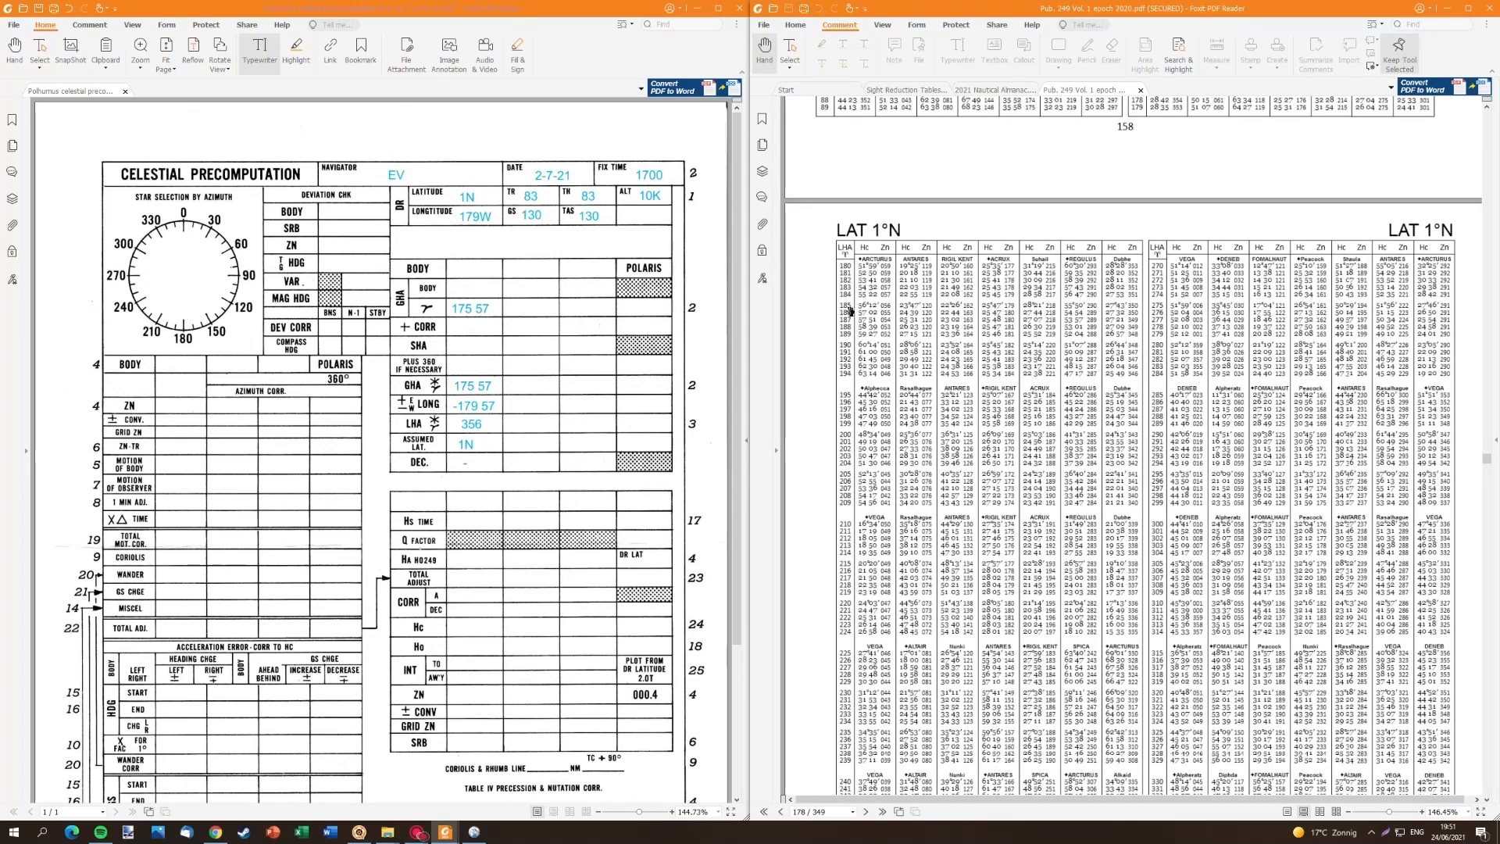
- List Achernar and Altair at 1700 with Hc 48 24, 27 30, 31 41 and Zn 280
scroll(down, 3)
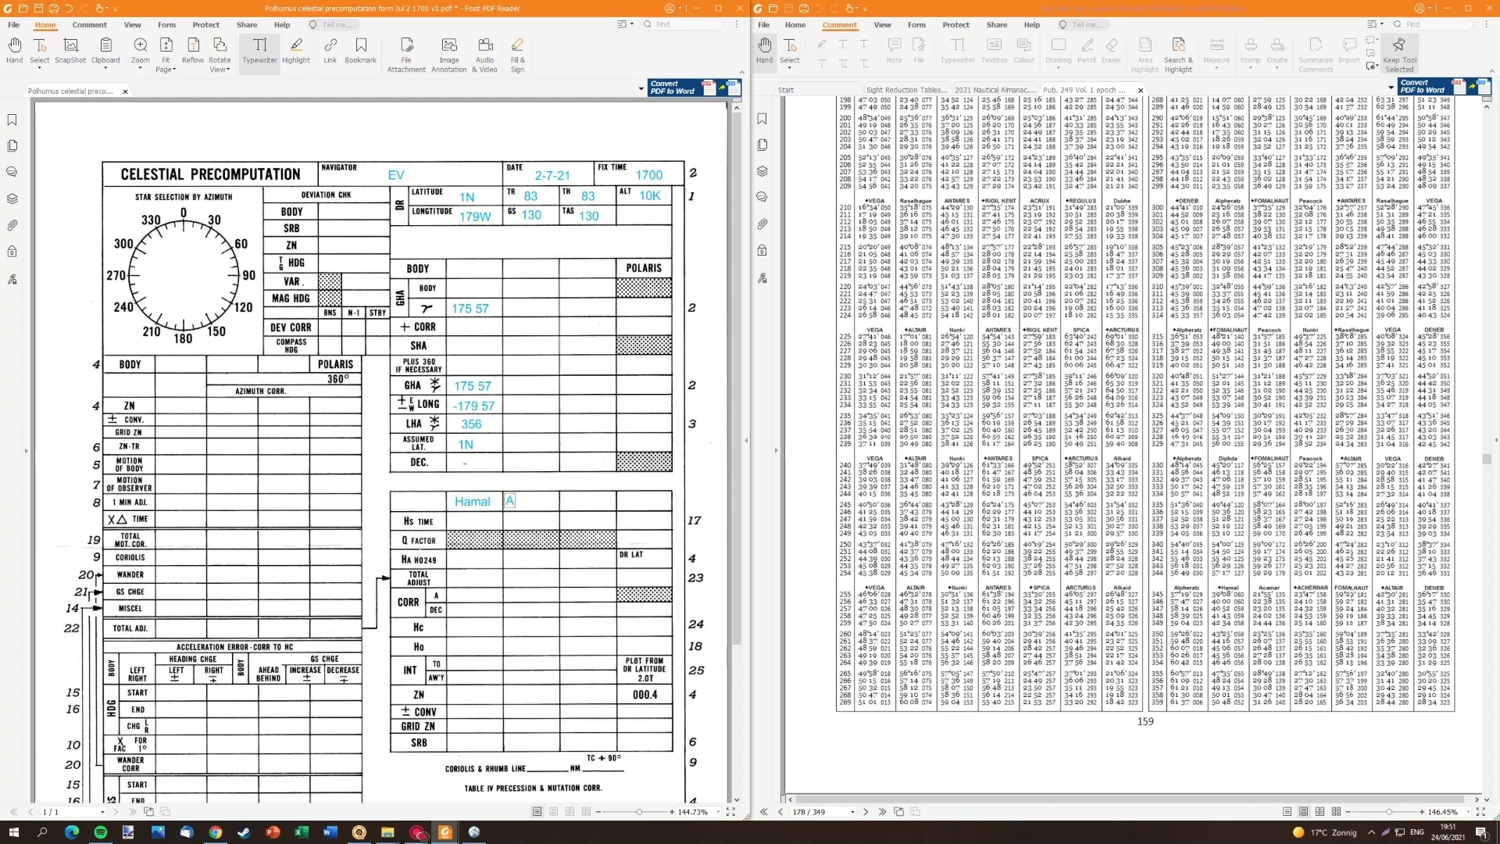
text(Achernar Altair)
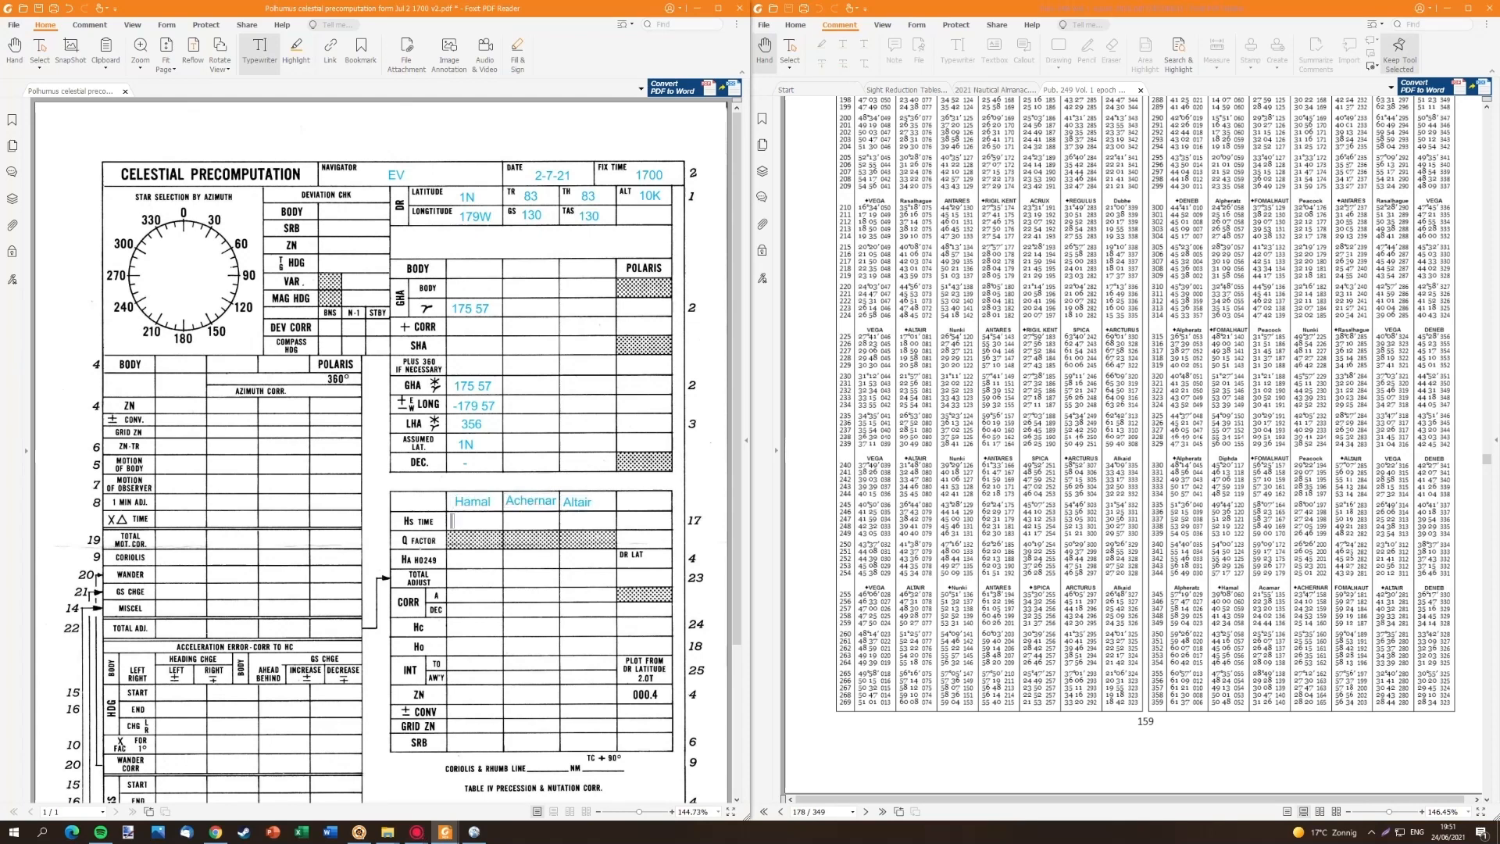
text(1700)
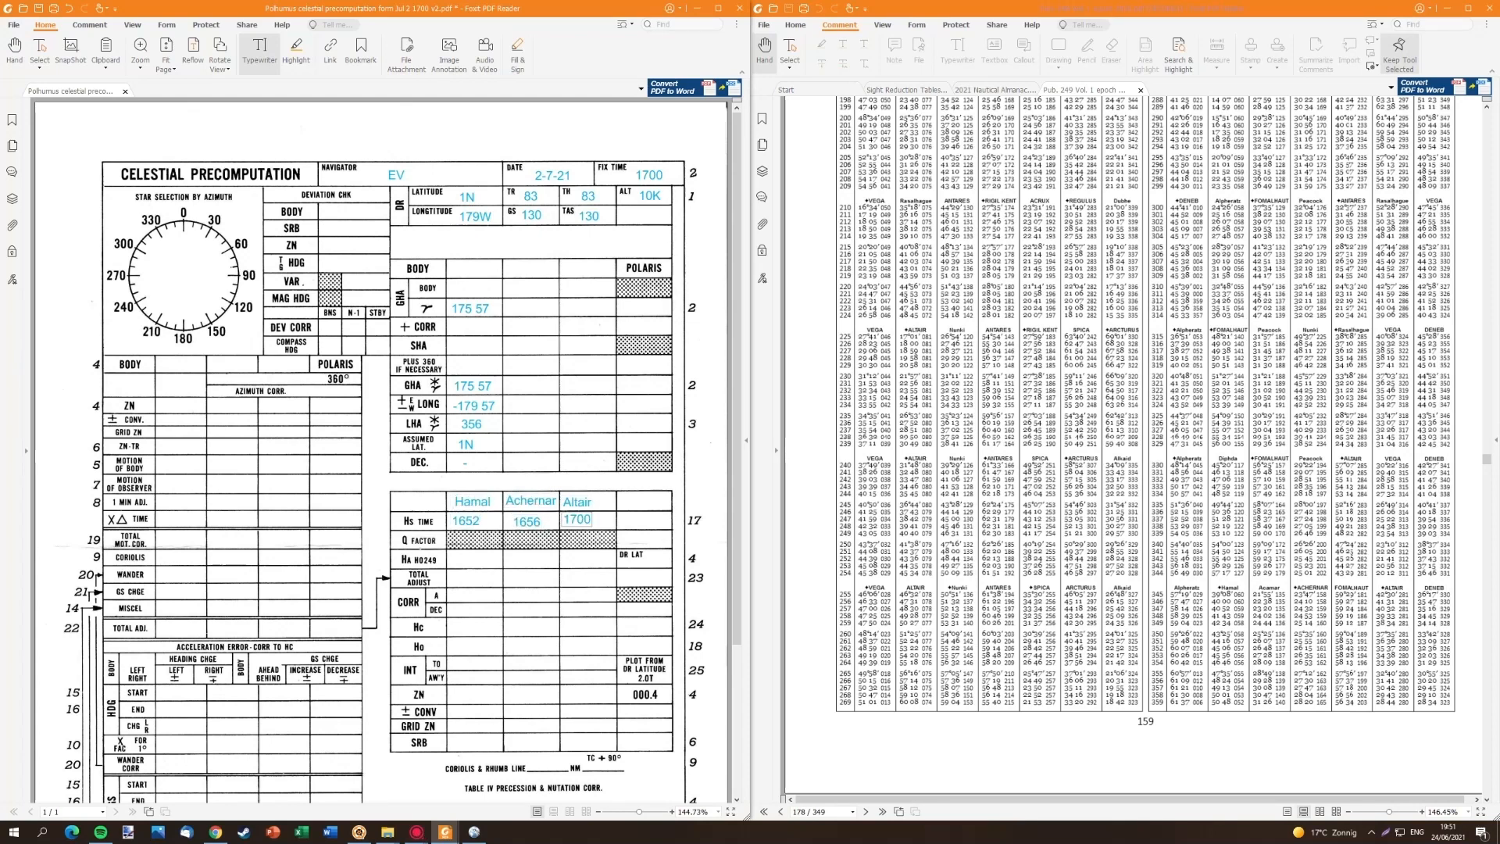
text(48 24)
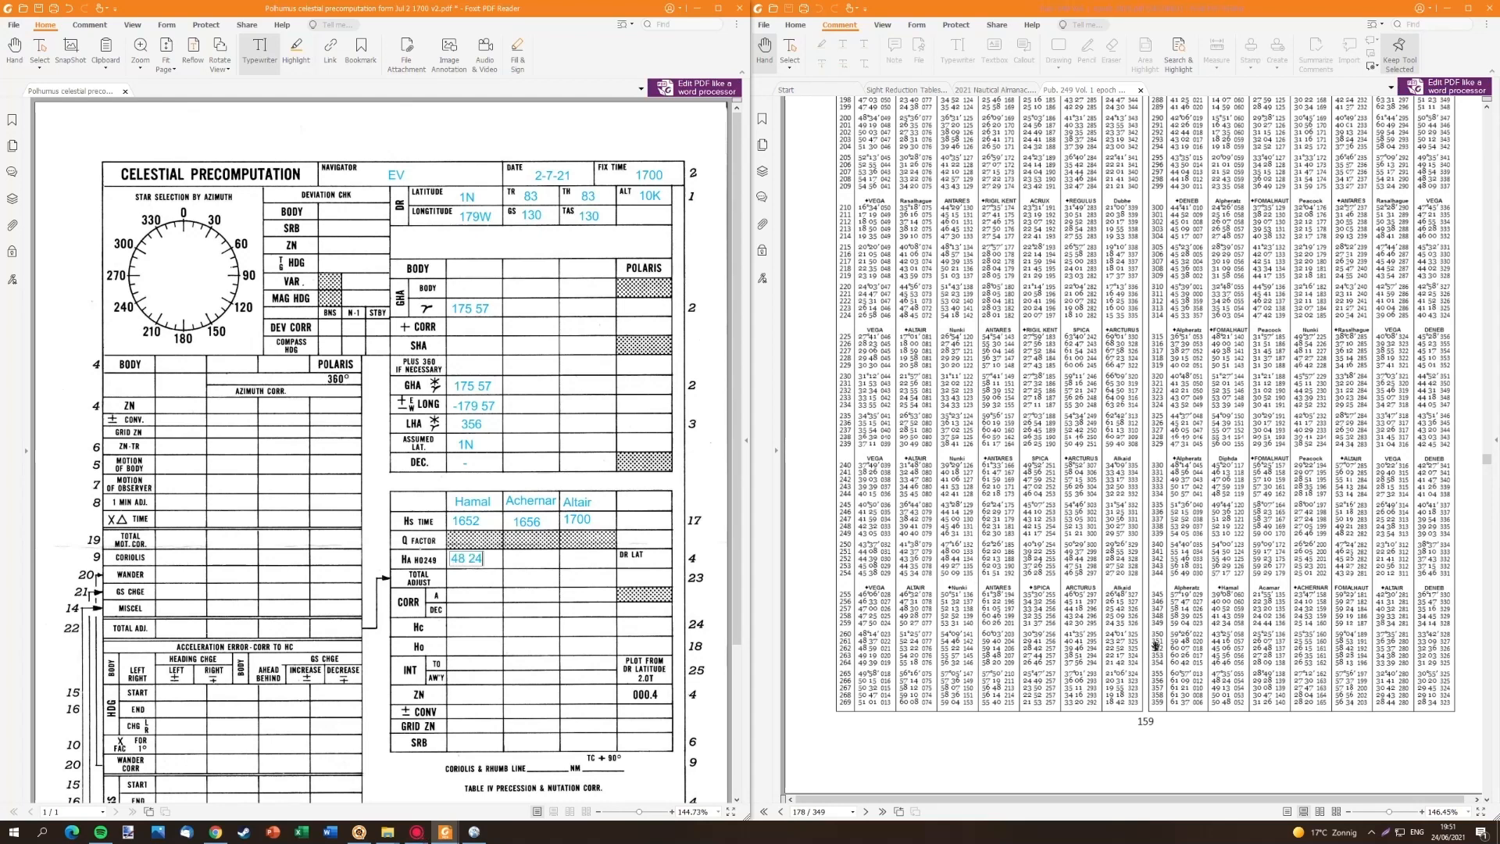
text(27 30)
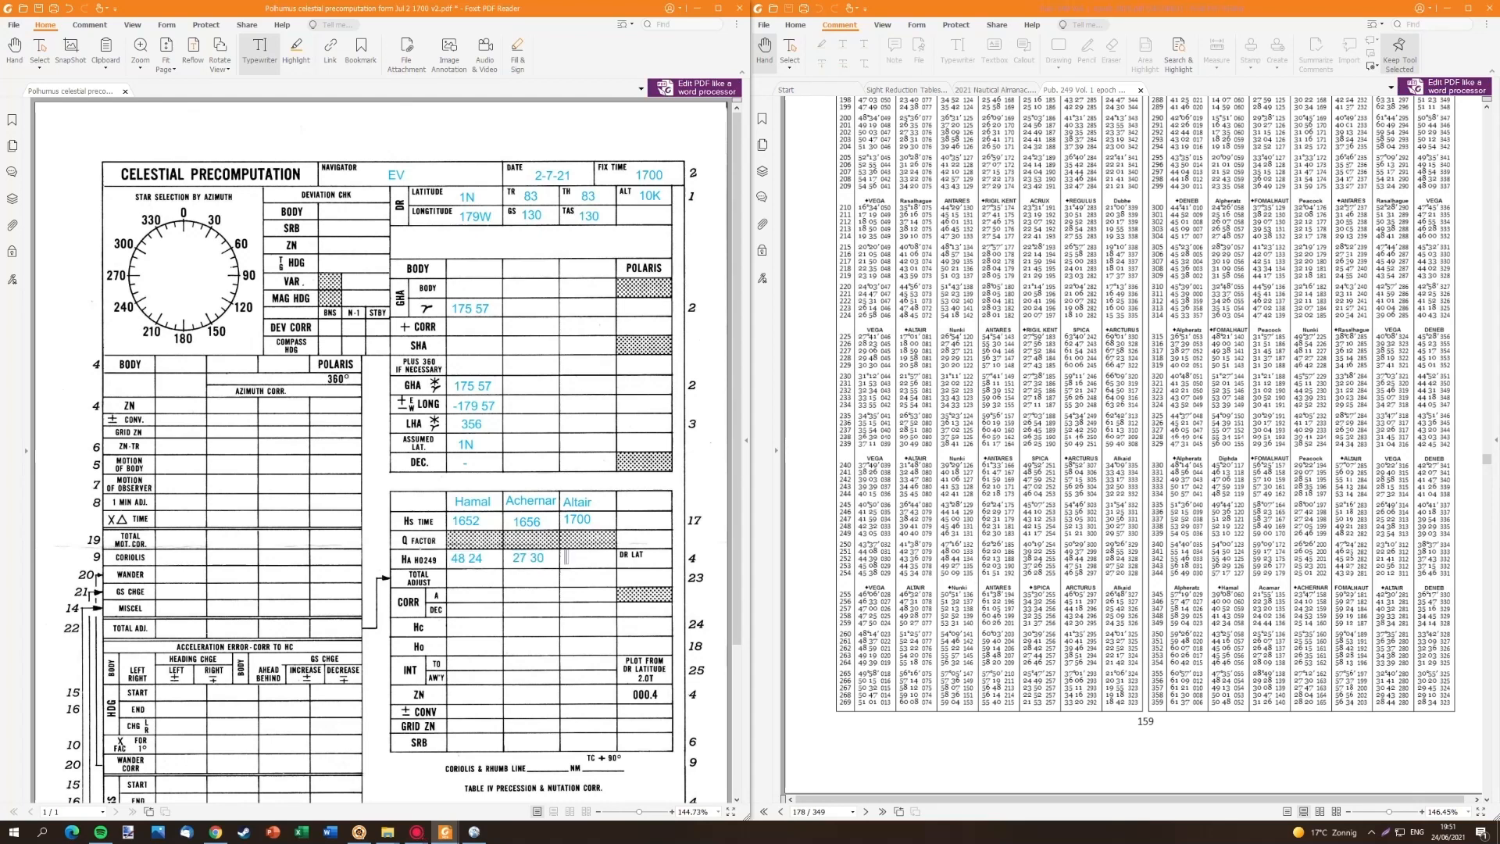
text(31 41)
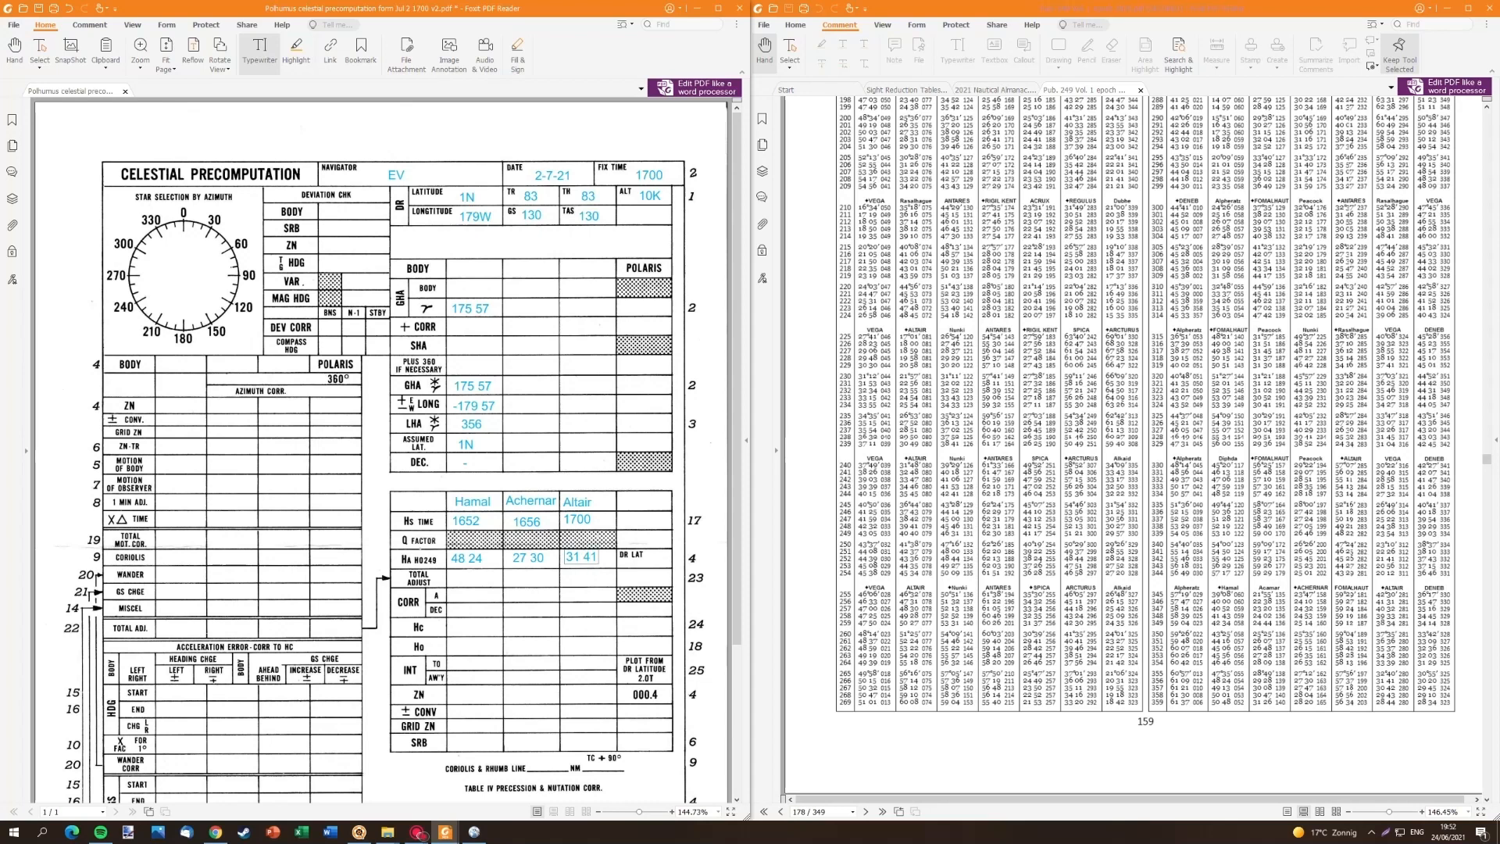
text(280)
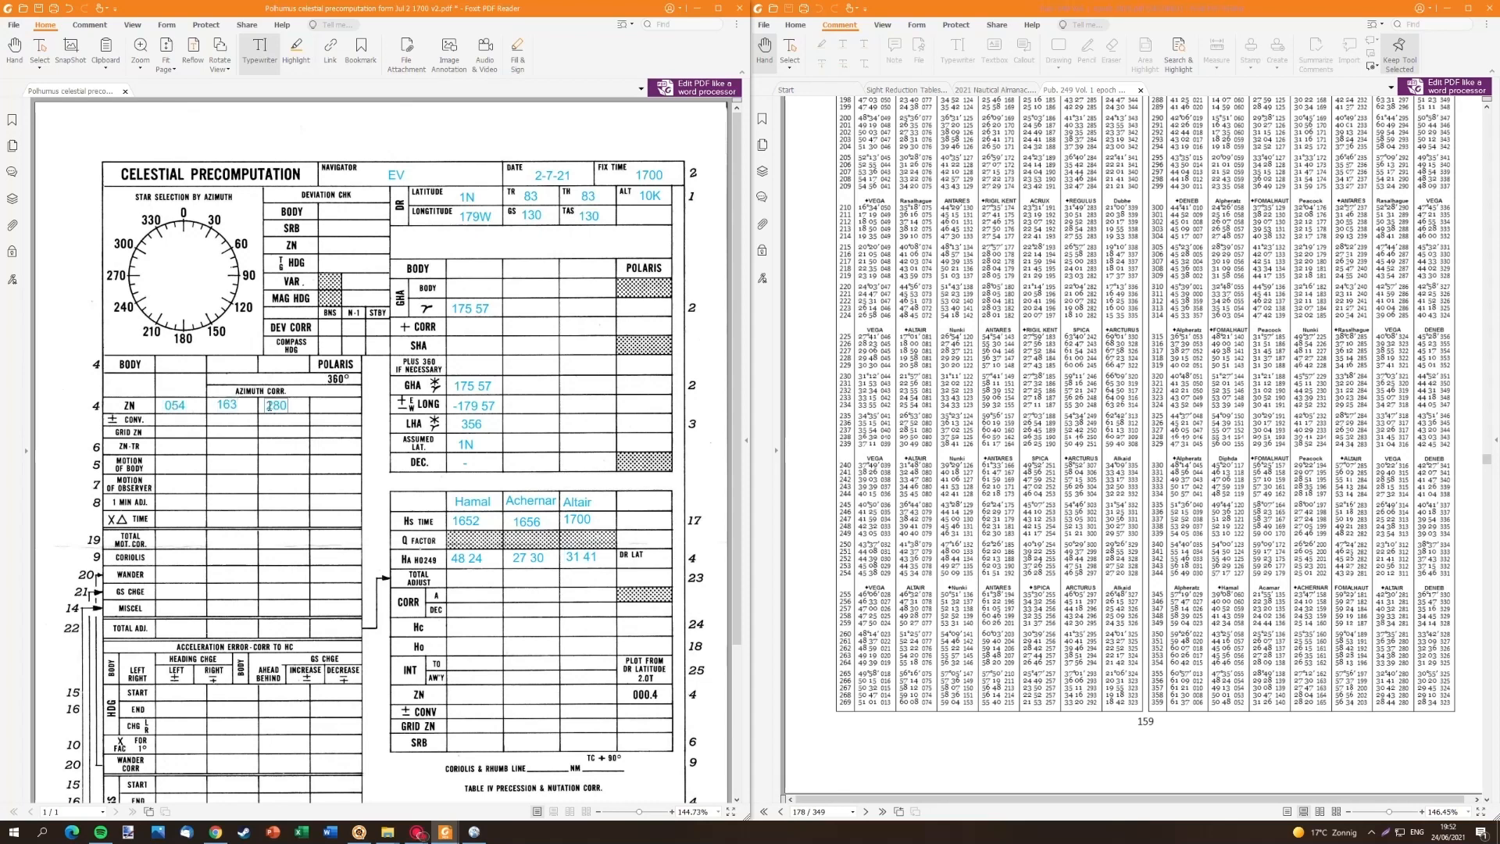
- Enter star corrections 331, -18, 4-min adj 4, refraction -1 50 and adjustment +4
text(331)
click(184, 463)
text(-49)
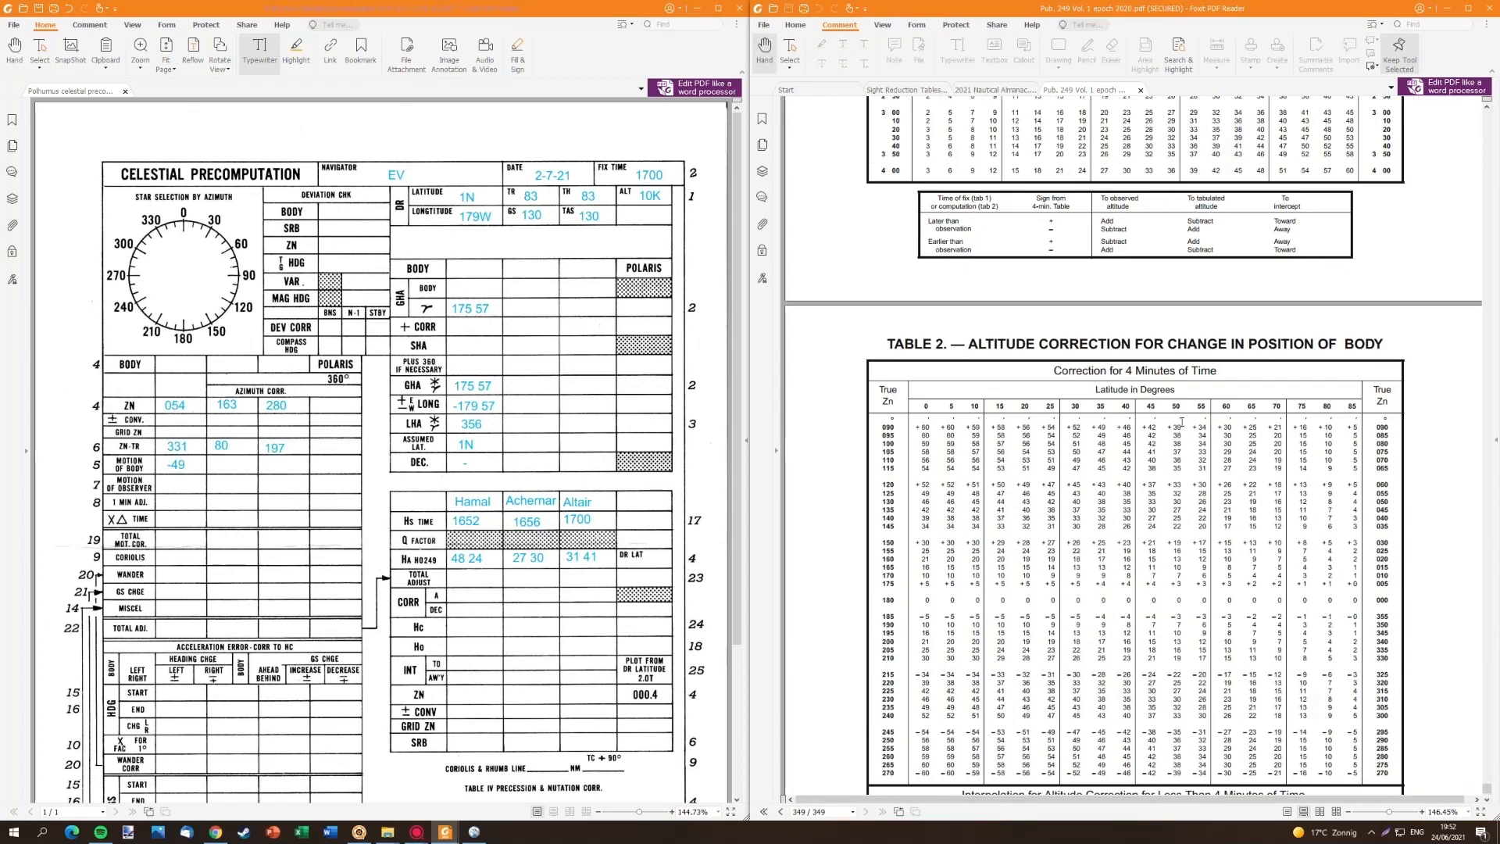
text(-18)
text(-20)
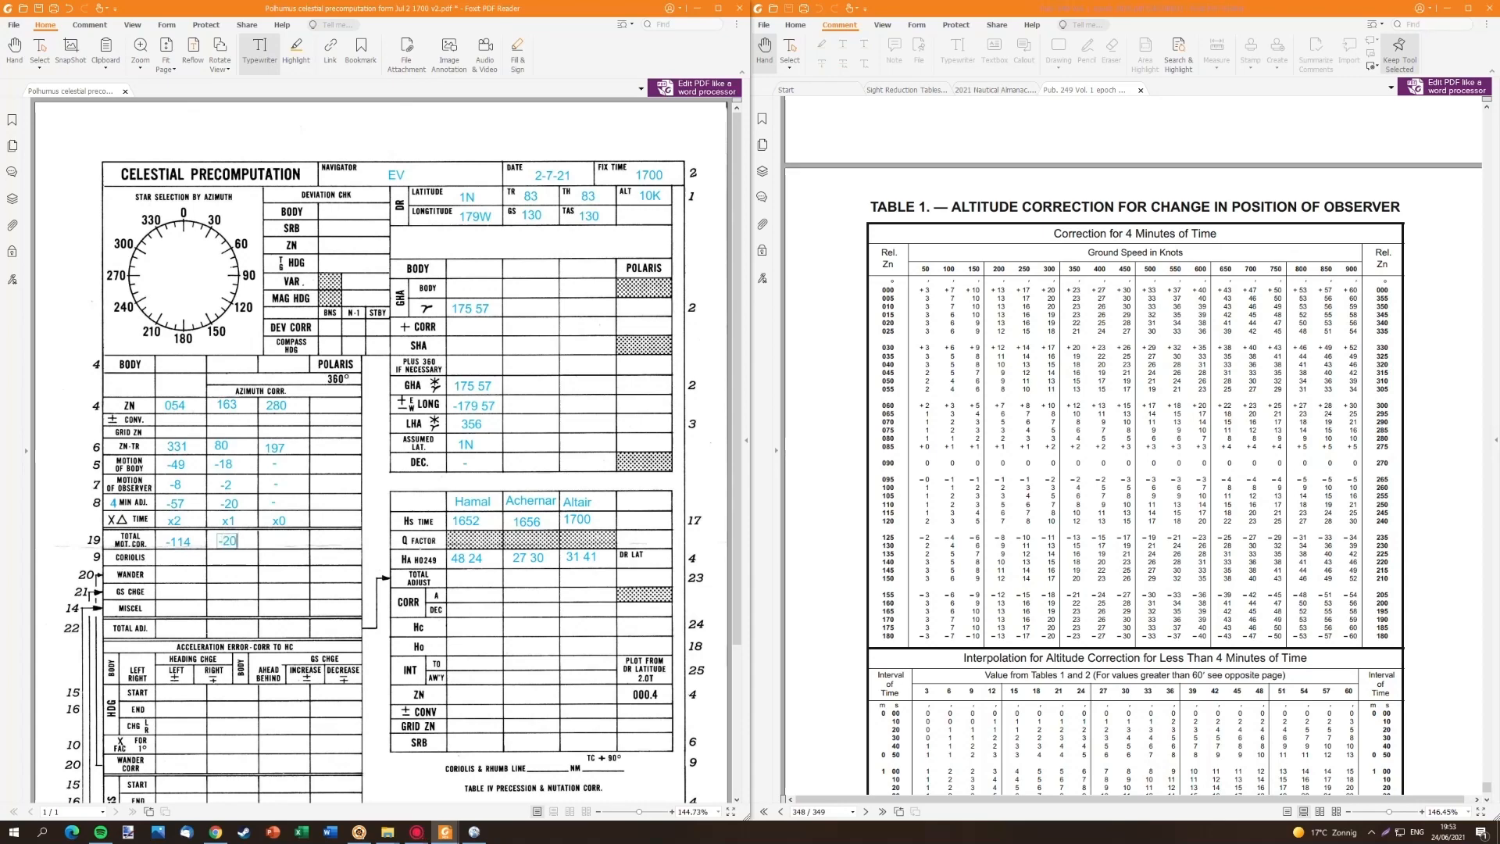
scroll(down, 3)
text(0)
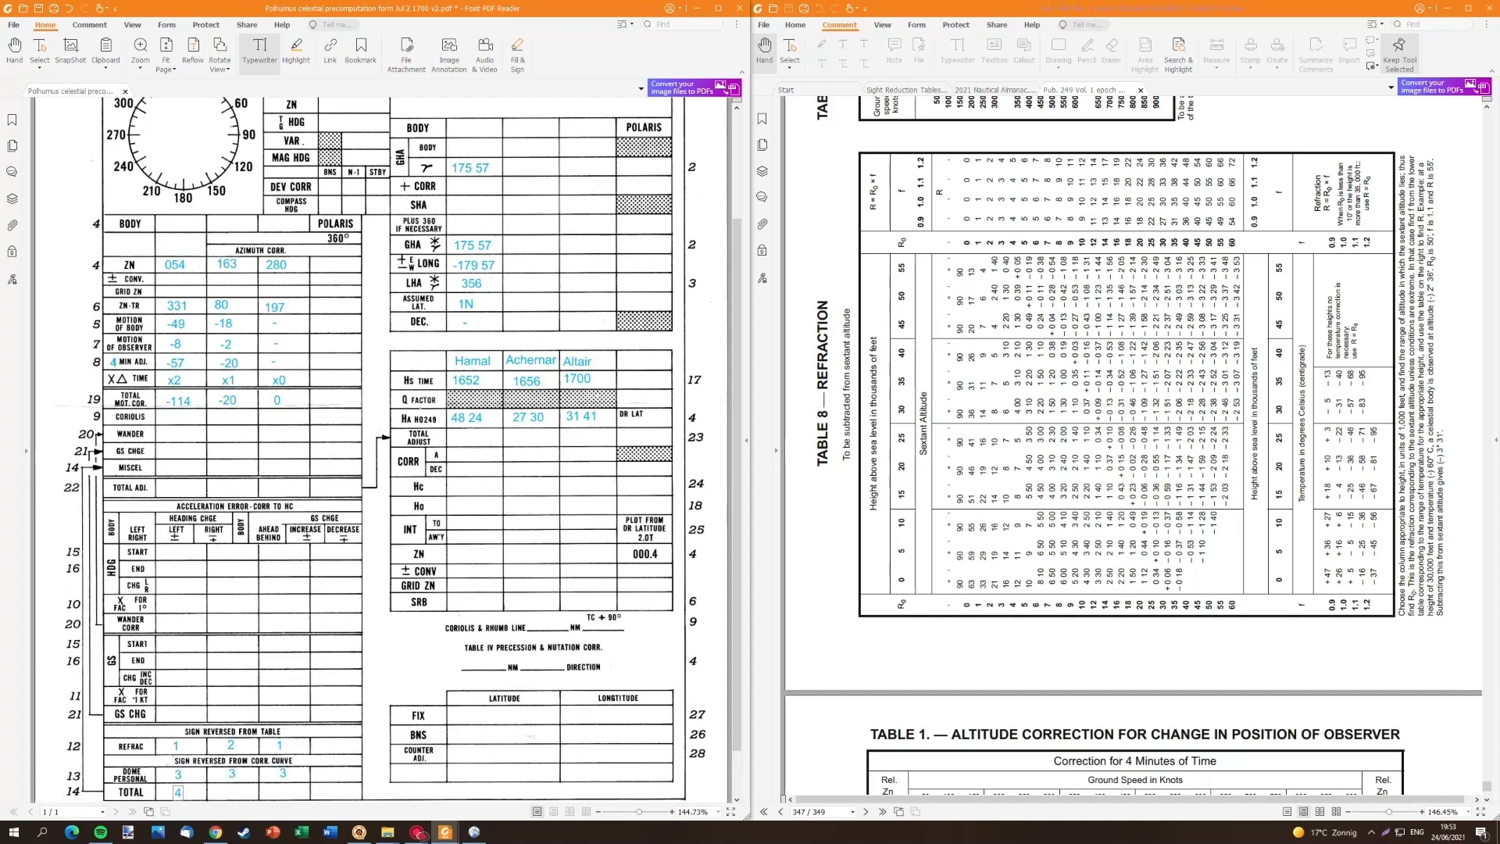
text(4)
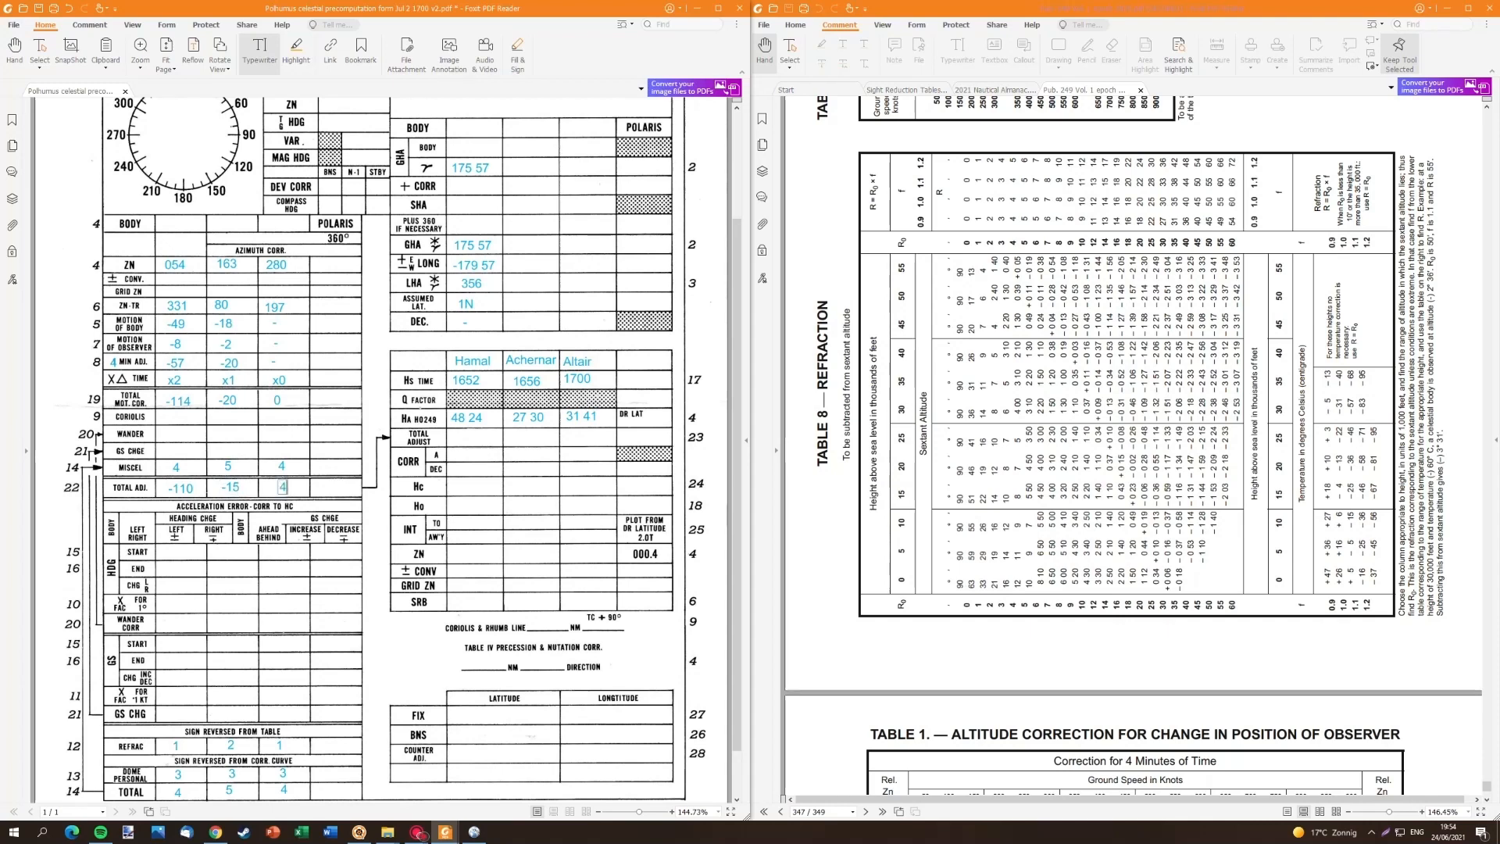
text(-1 50)
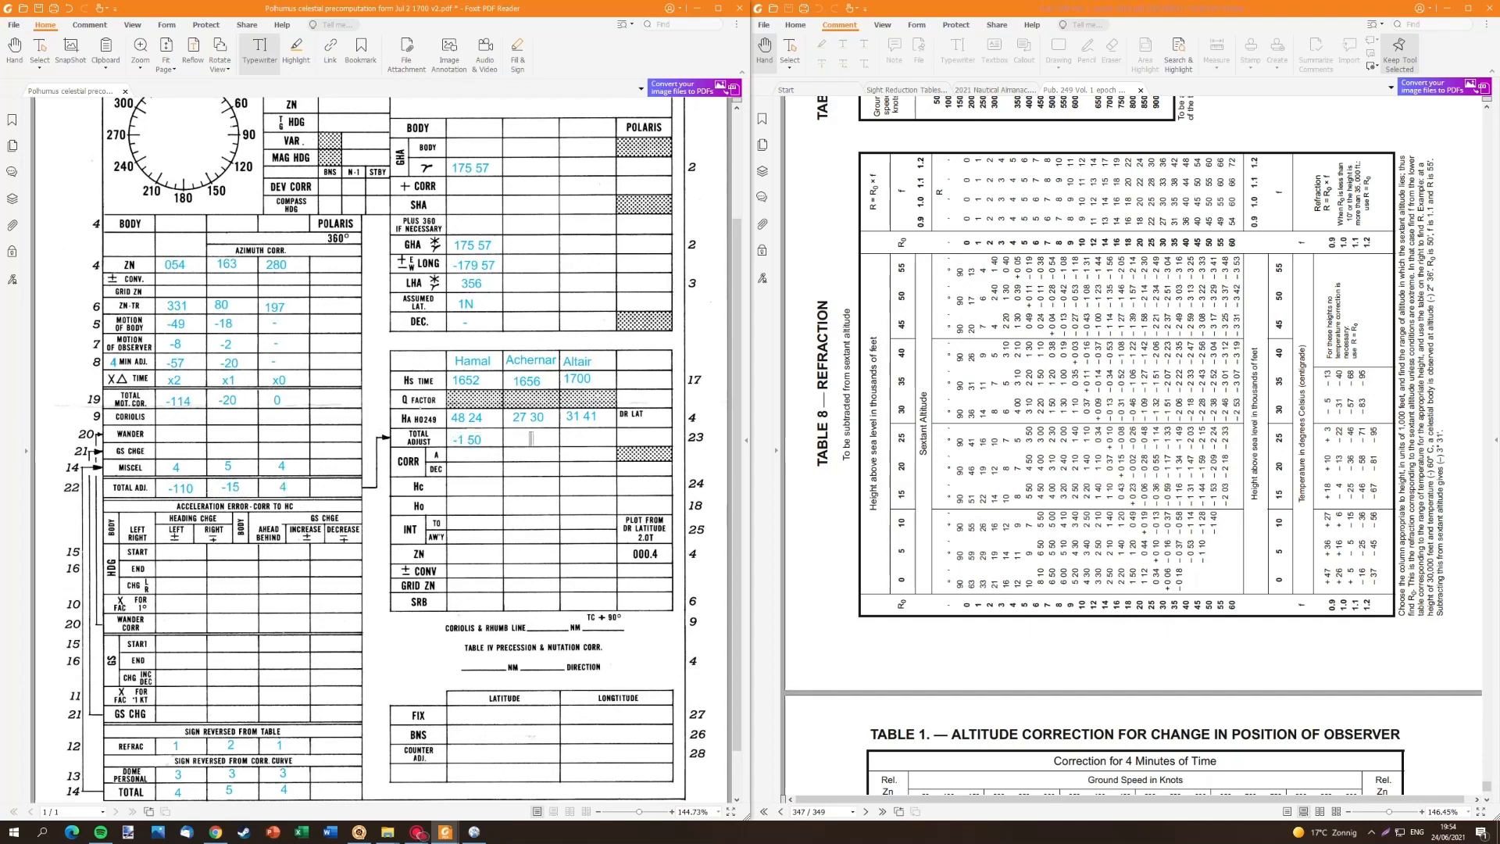
text(+4)
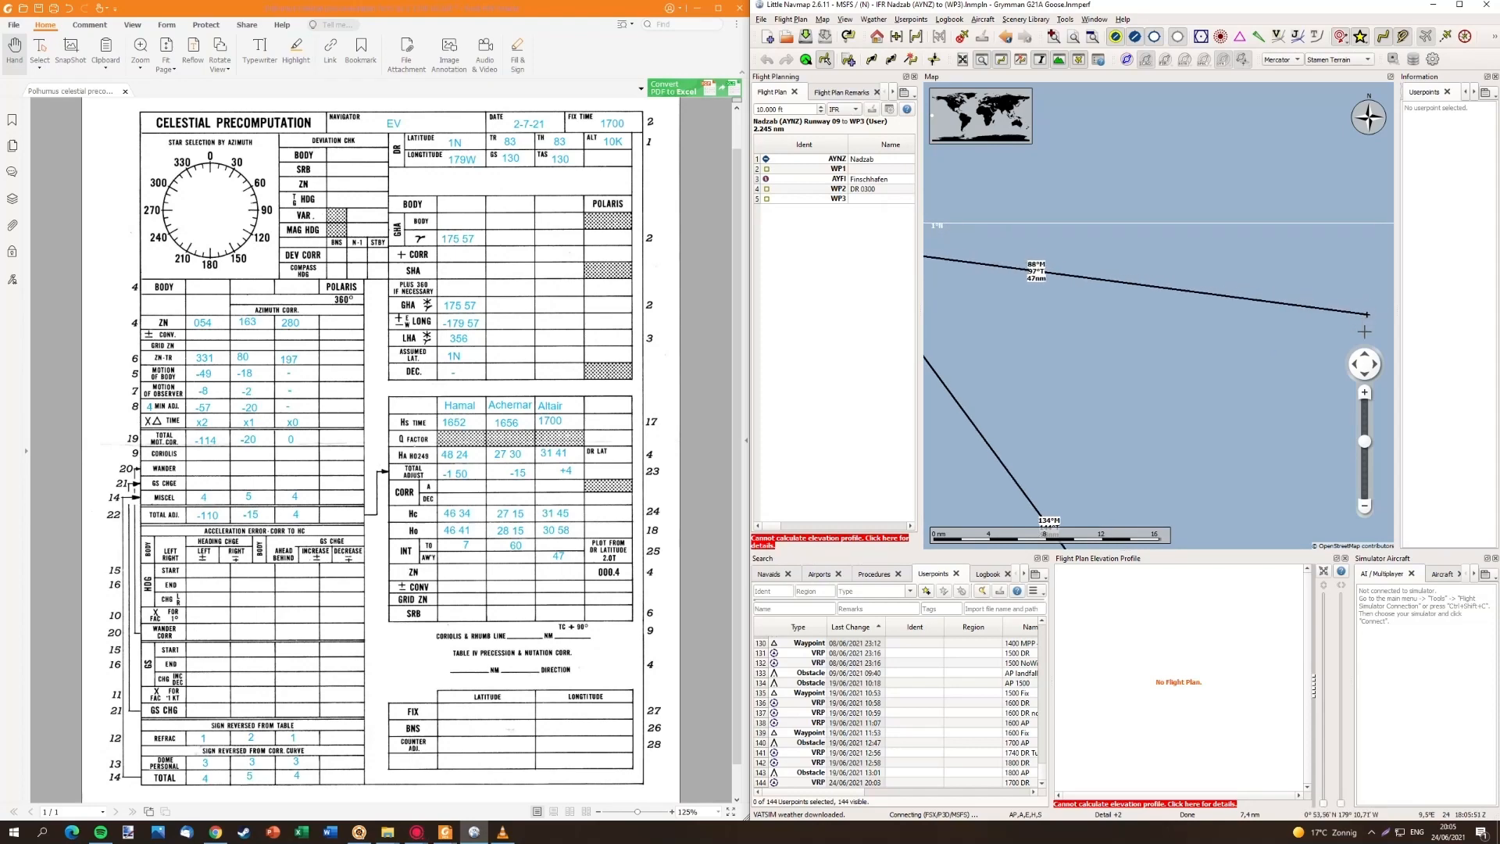
- Scroll down through the 1700 star form
scroll(down, 3)
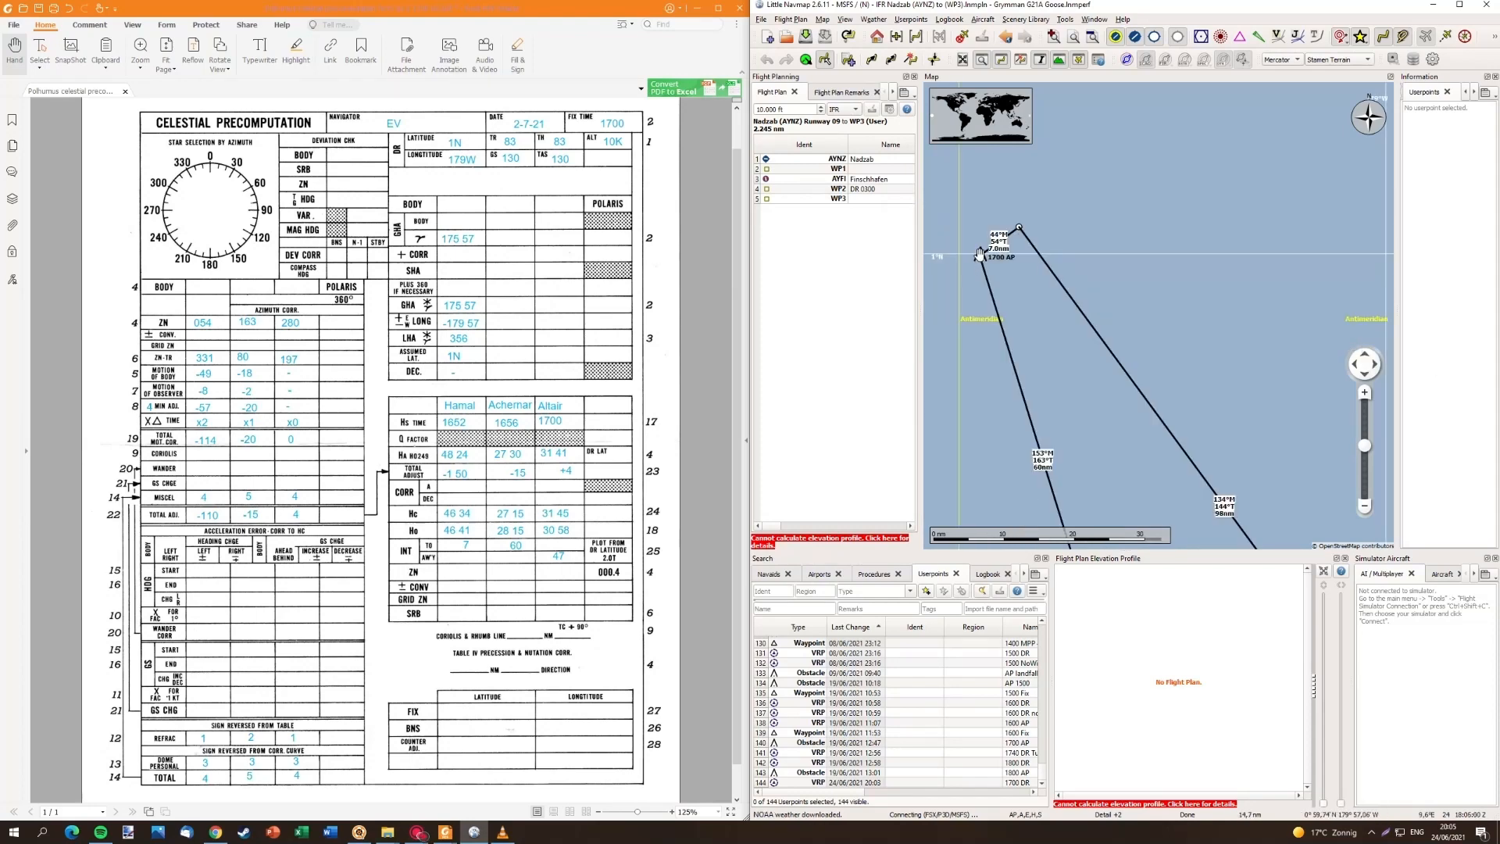